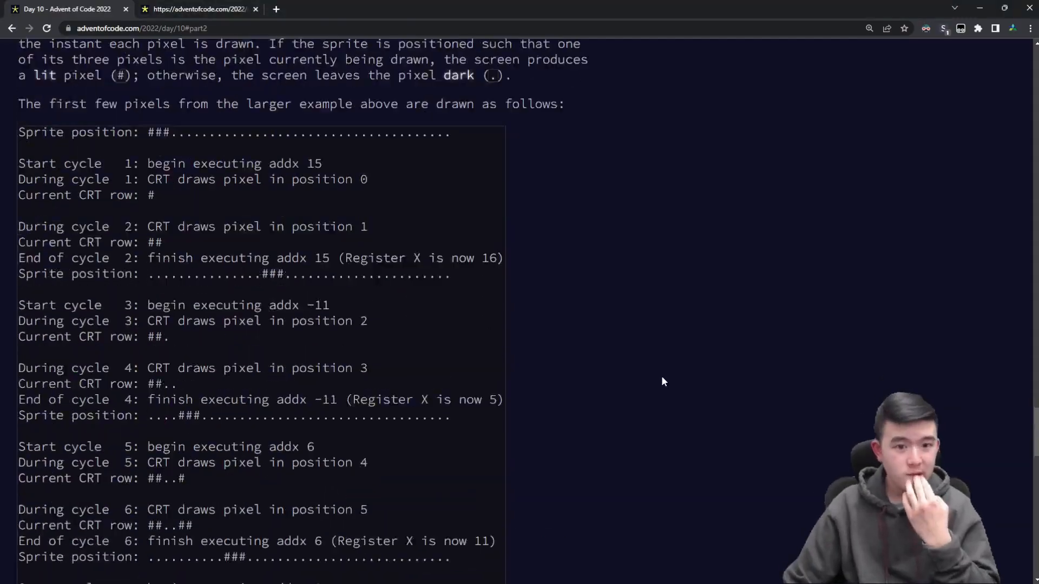
Enter the CRT answer PLGFKAZG on the Day 10 part 2 page and submit it
scroll("down", 3)
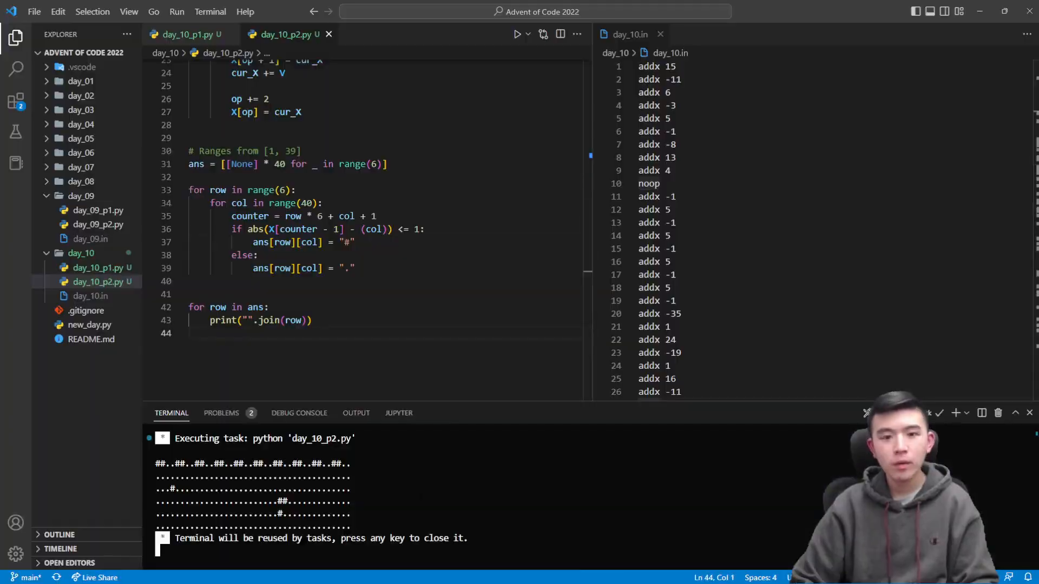
type("print(X)")
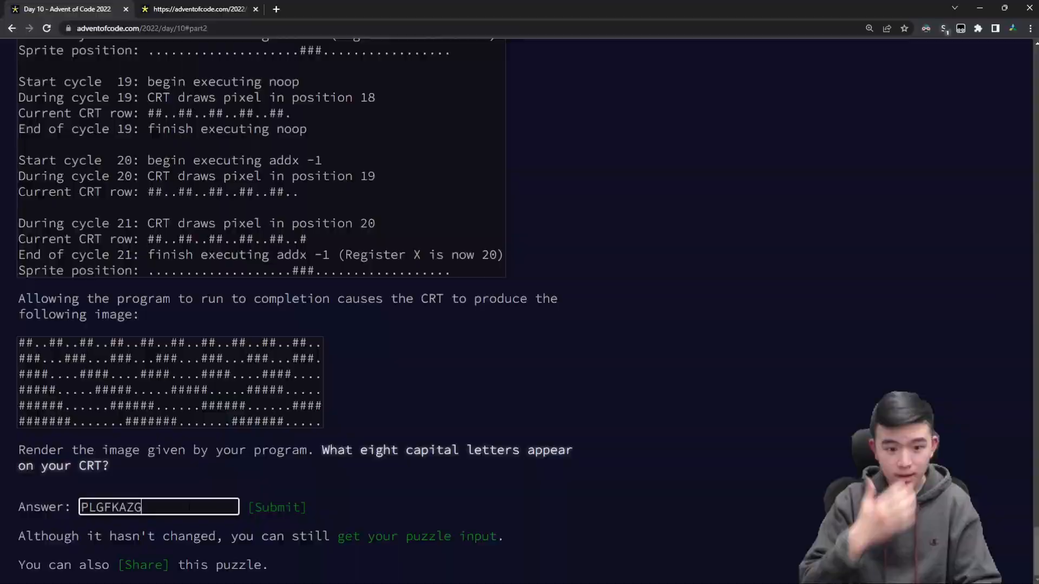
left_click(194, 9)
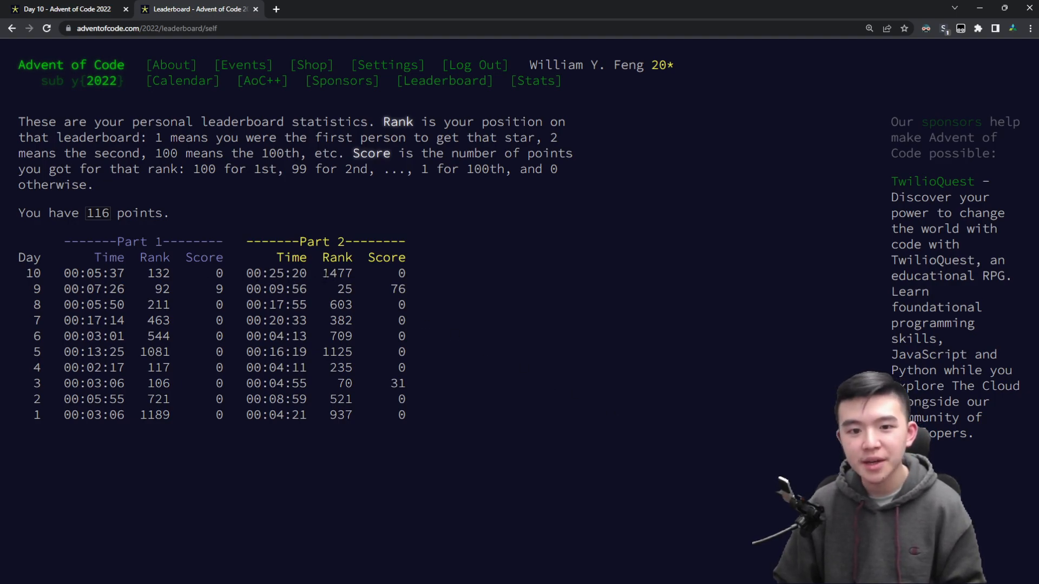
mouse_move(522, 292)
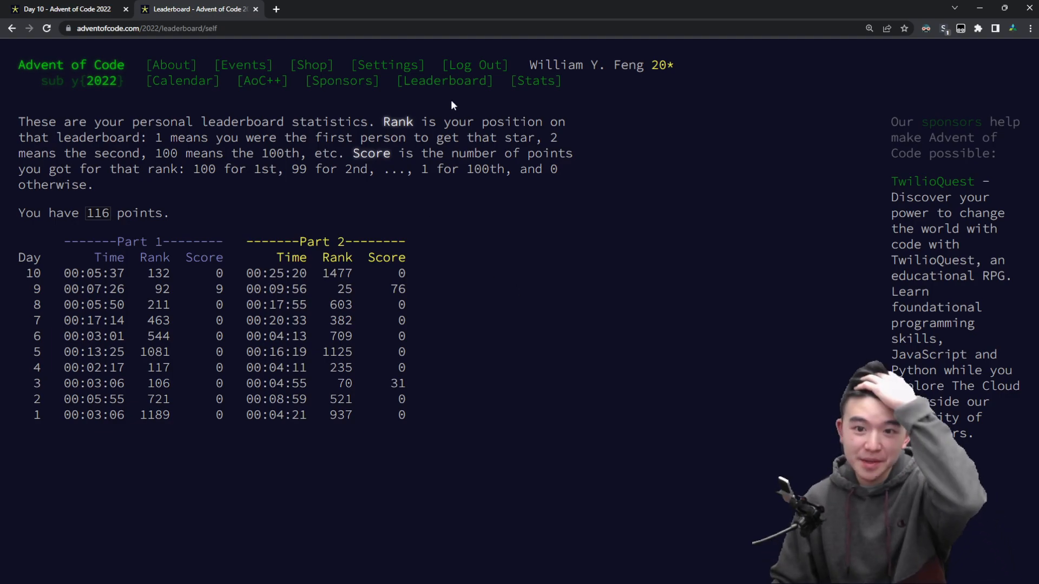
Review the 2022 leaderboard, then the Day 10 first-hundred-users leaderboard
left_click(444, 80)
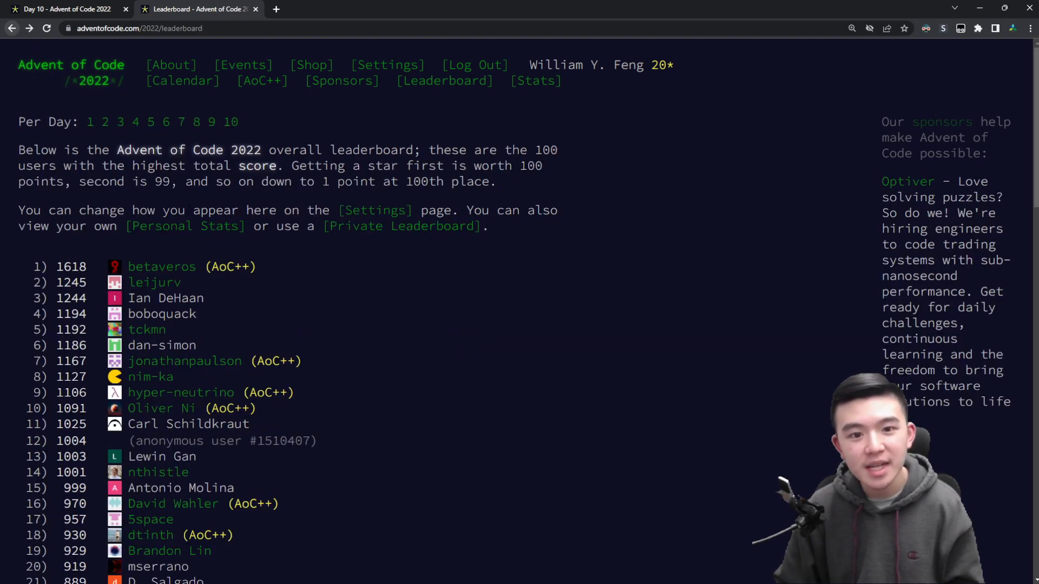
mouse_move(230, 122)
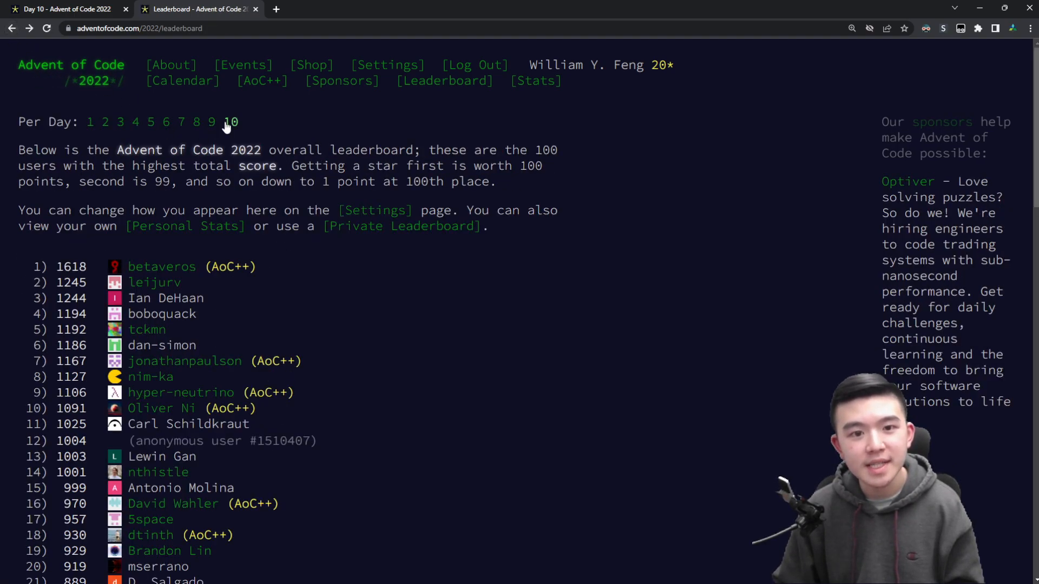
left_click(232, 122)
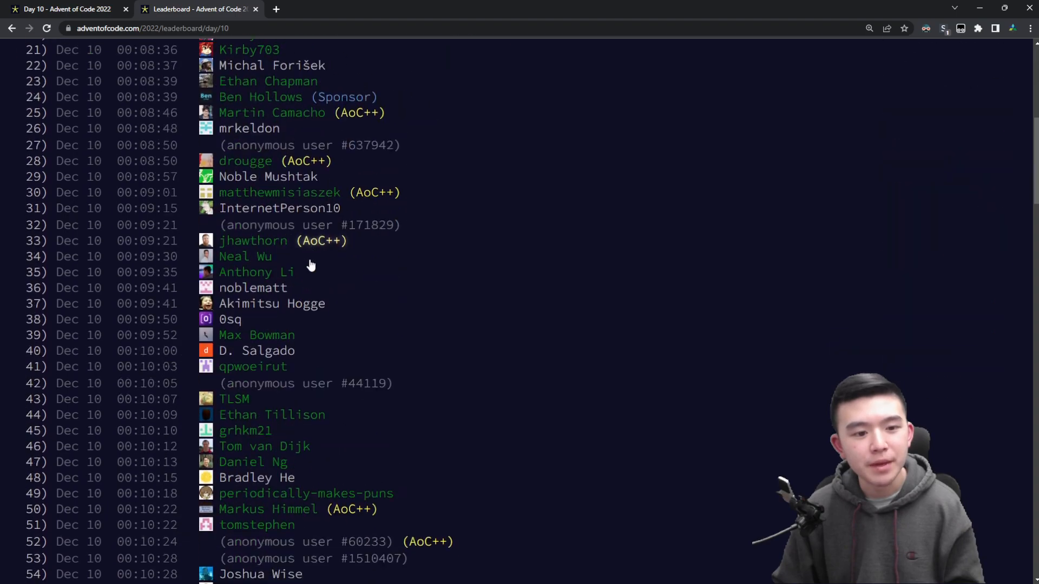
scroll("down", 3)
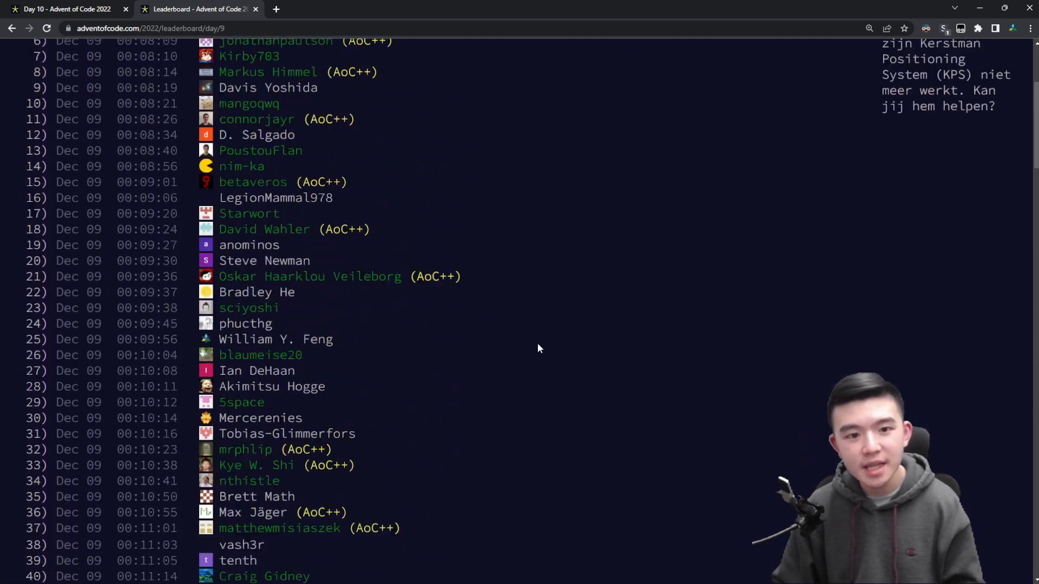
left_click(231, 122)
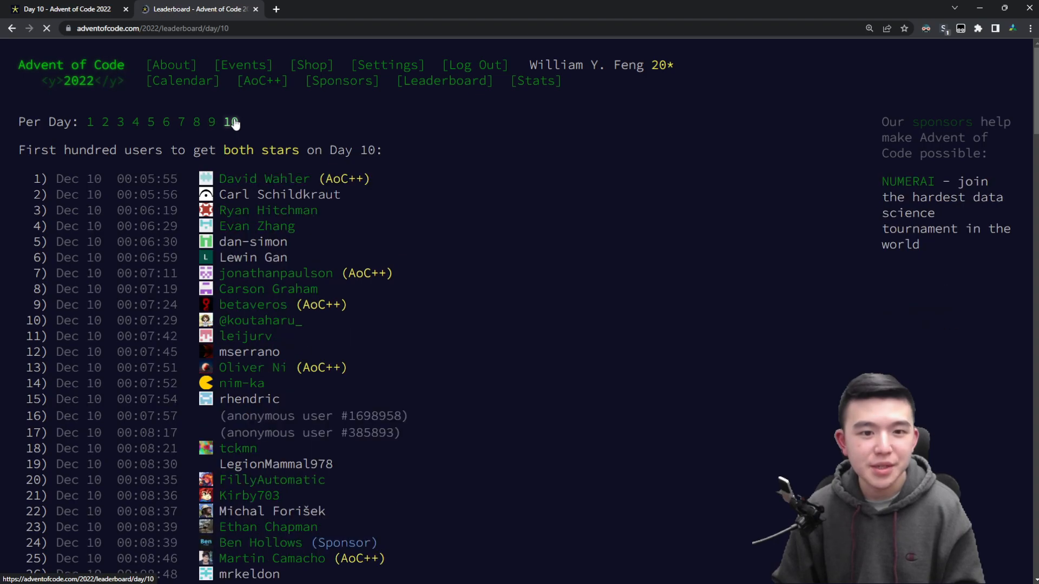
scroll("down", 3)
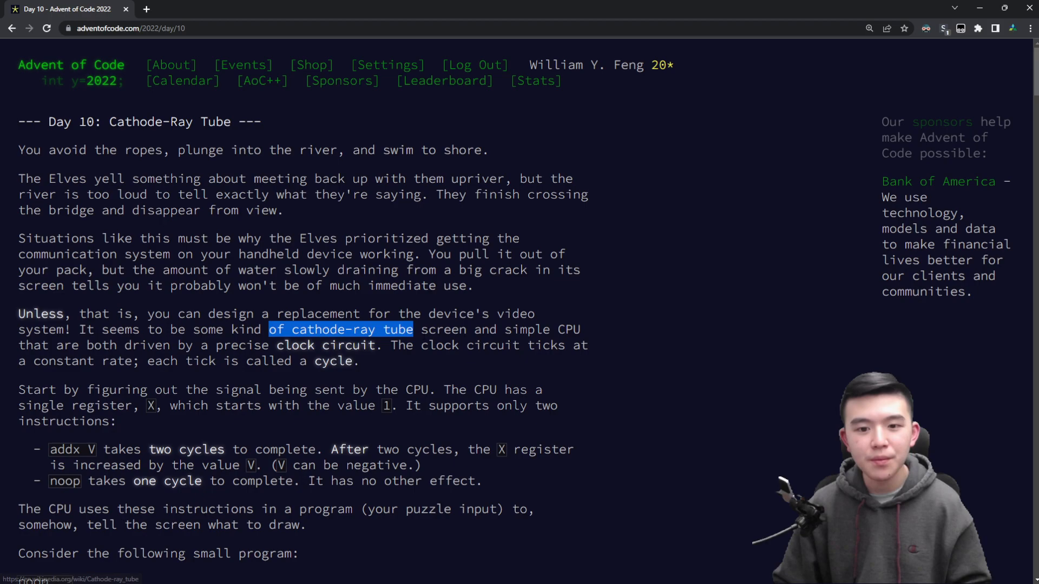
Return to the Day 10 puzzle description and locate the noop instruction in the small example
scroll("down", 3)
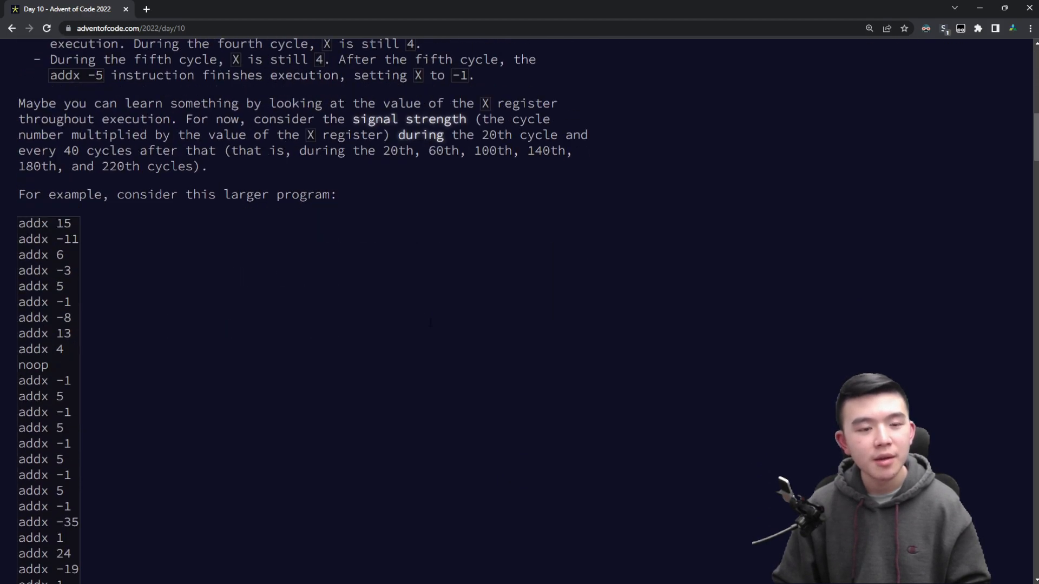
scroll("down", 3)
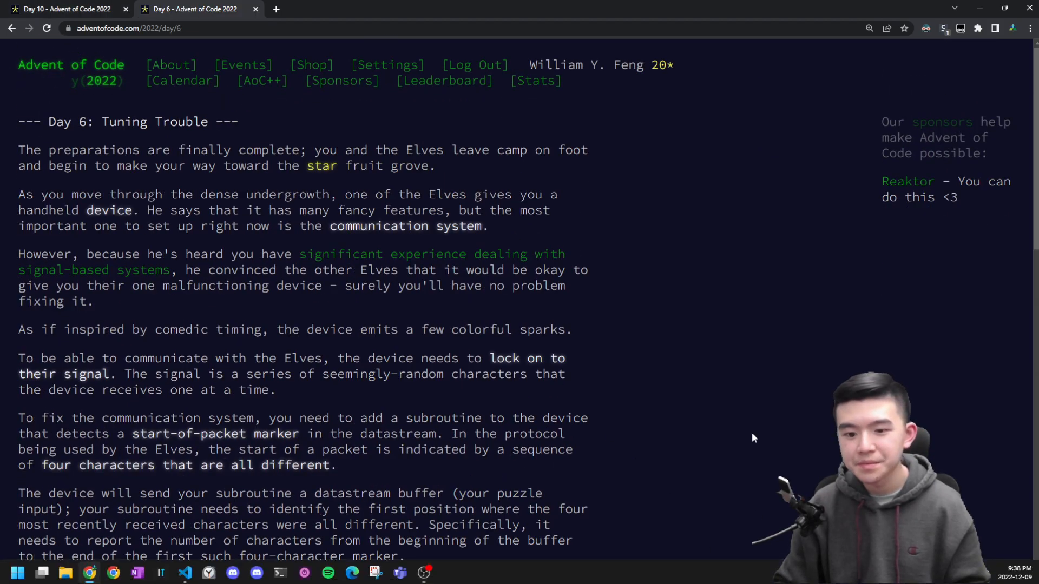
left_click(63, 9)
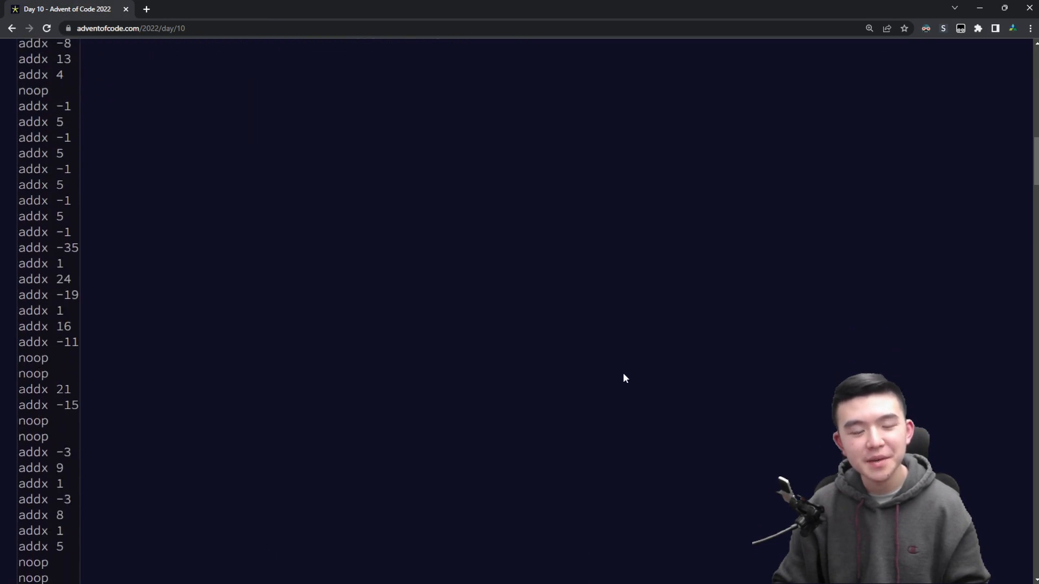
scroll("down", 3)
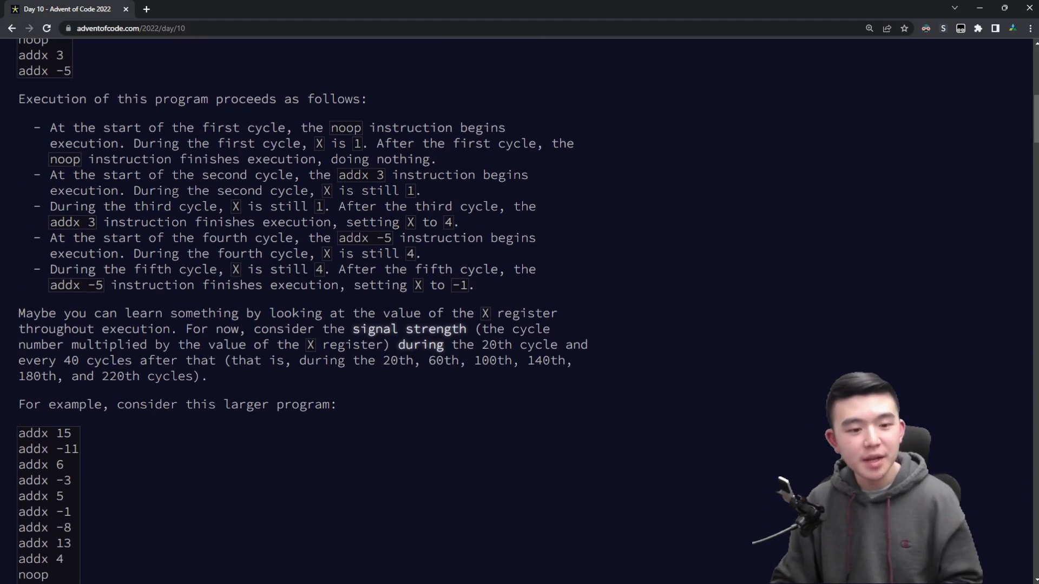
scroll("up", 3)
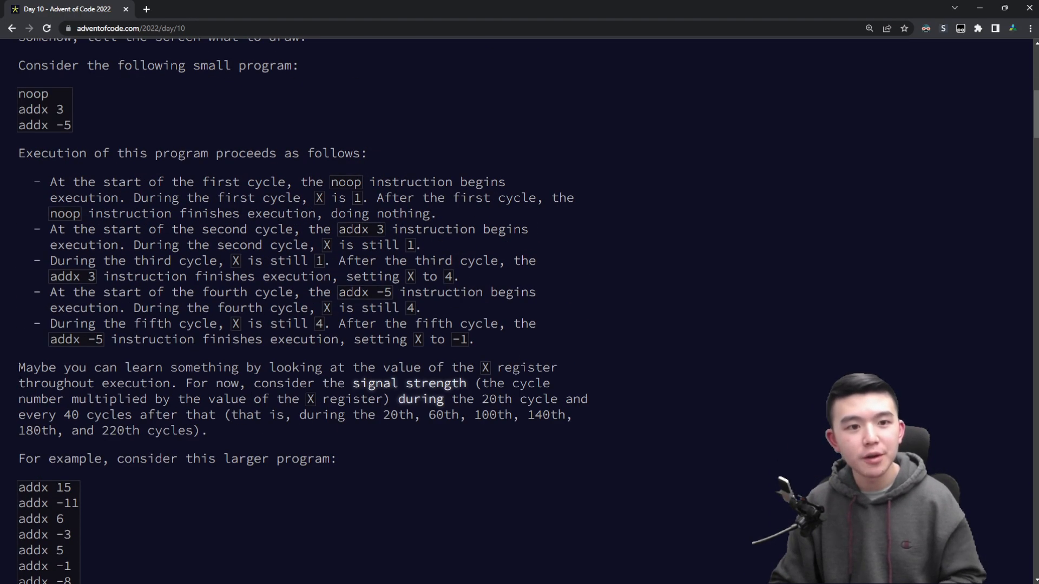
scroll("up", 3)
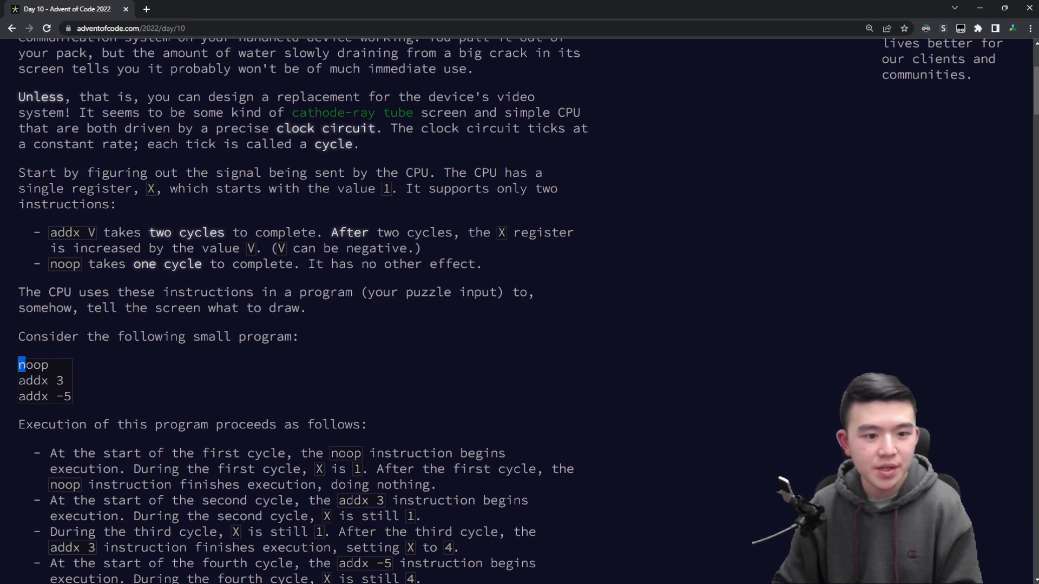
double_click(33, 365)
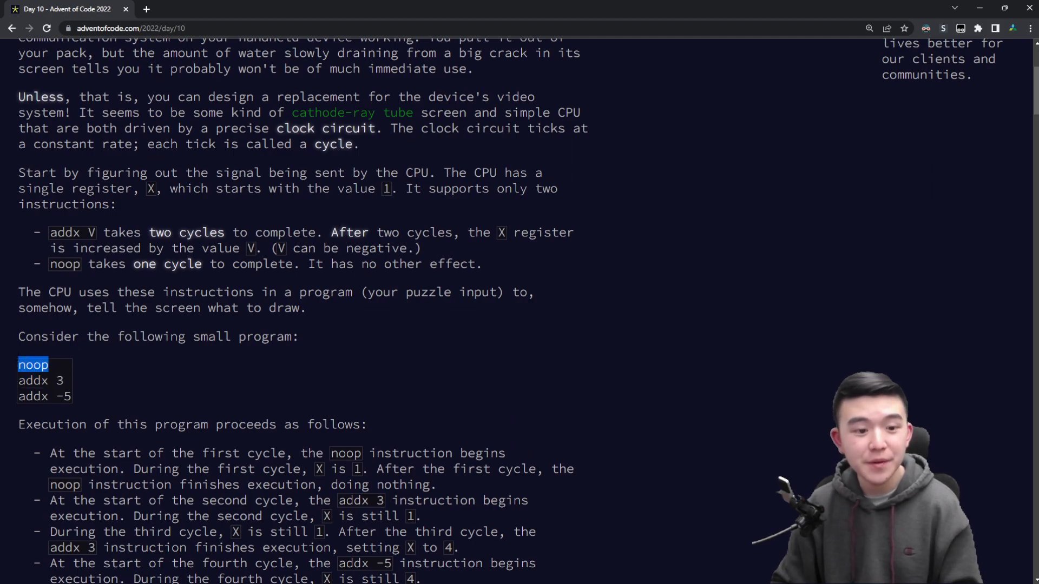
Read the three-line example program and its execution walkthrough, selecting the addx -5 line
scroll("down", 3)
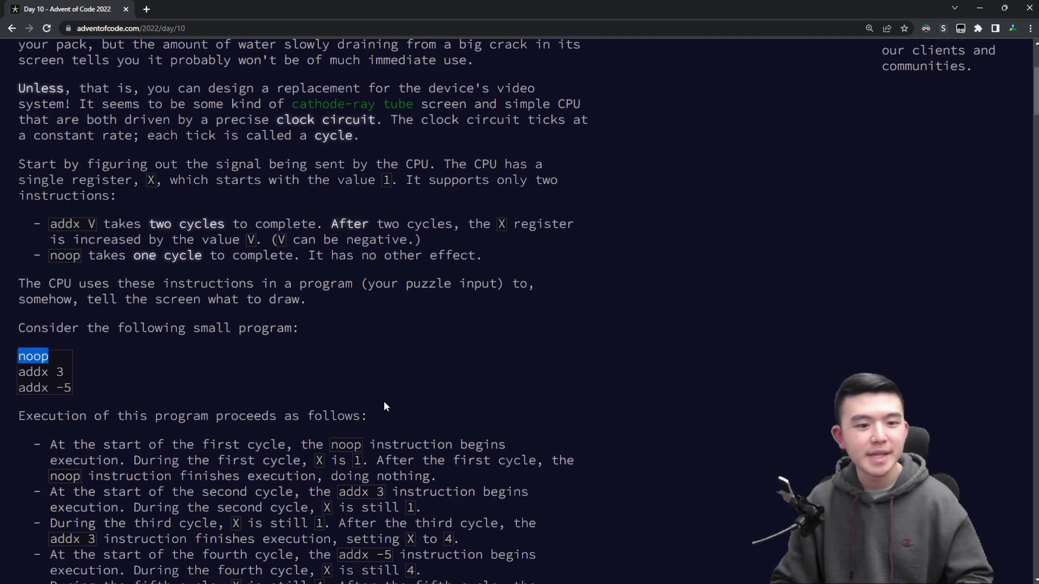
scroll("down", 3)
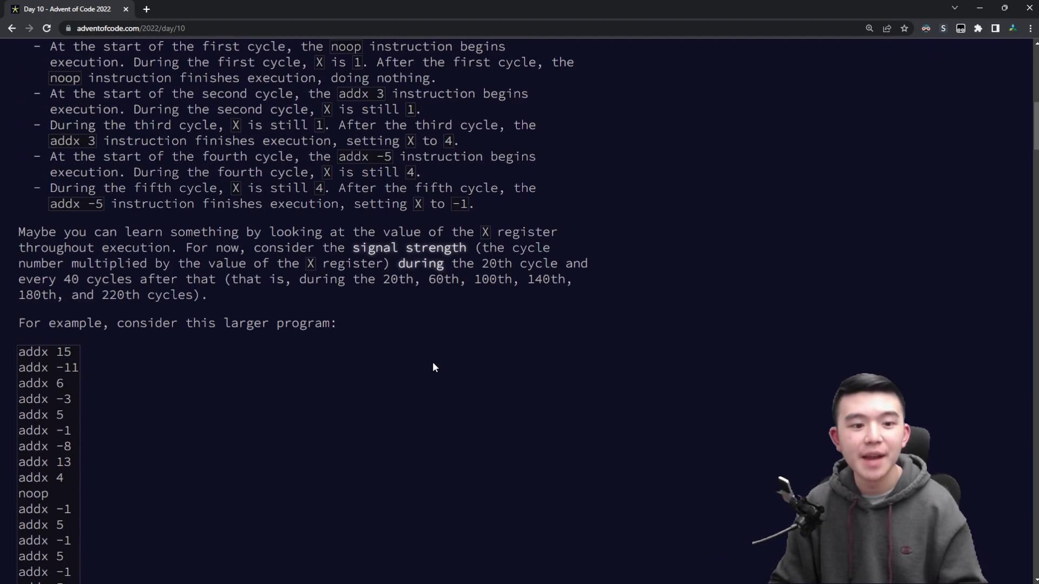
scroll("up", 3)
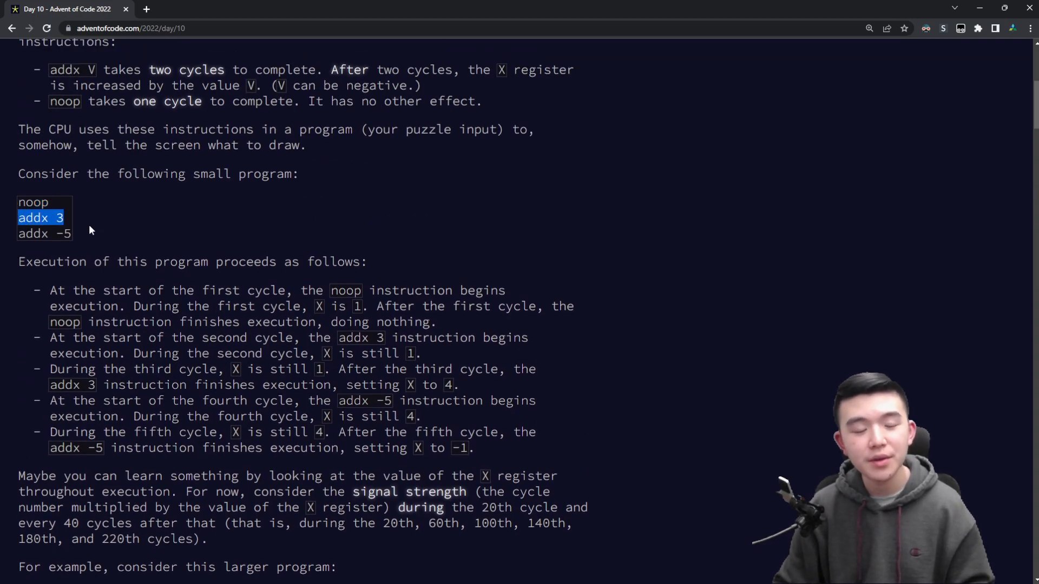
left_click(187, 221)
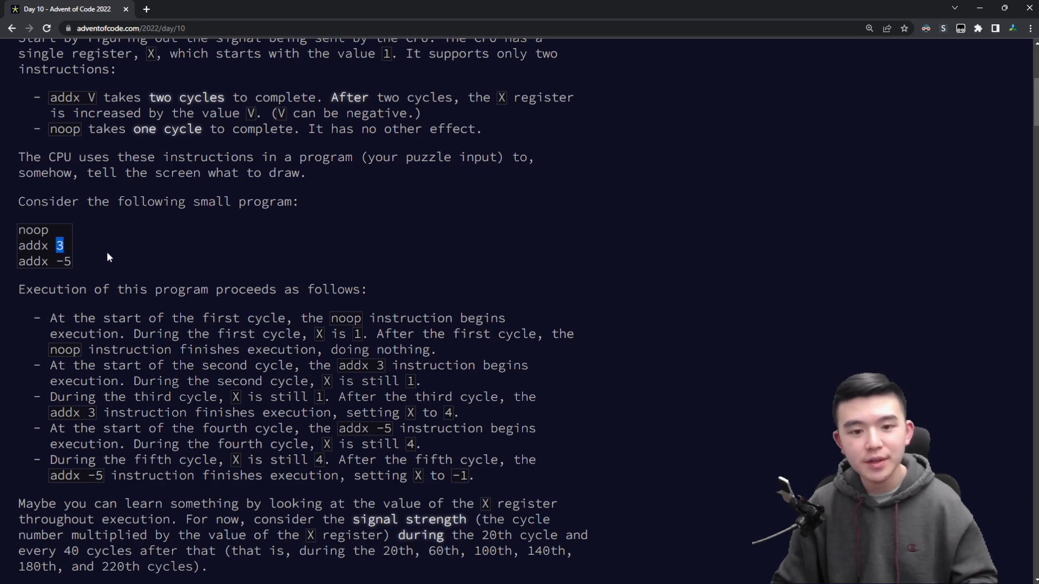
mouse_move(163, 279)
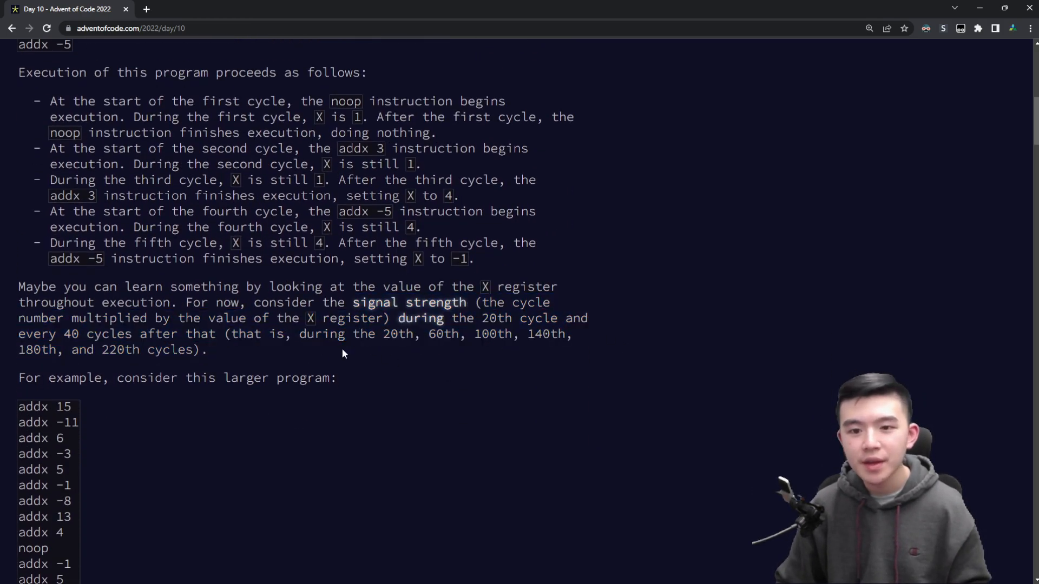
mouse_move(704, 560)
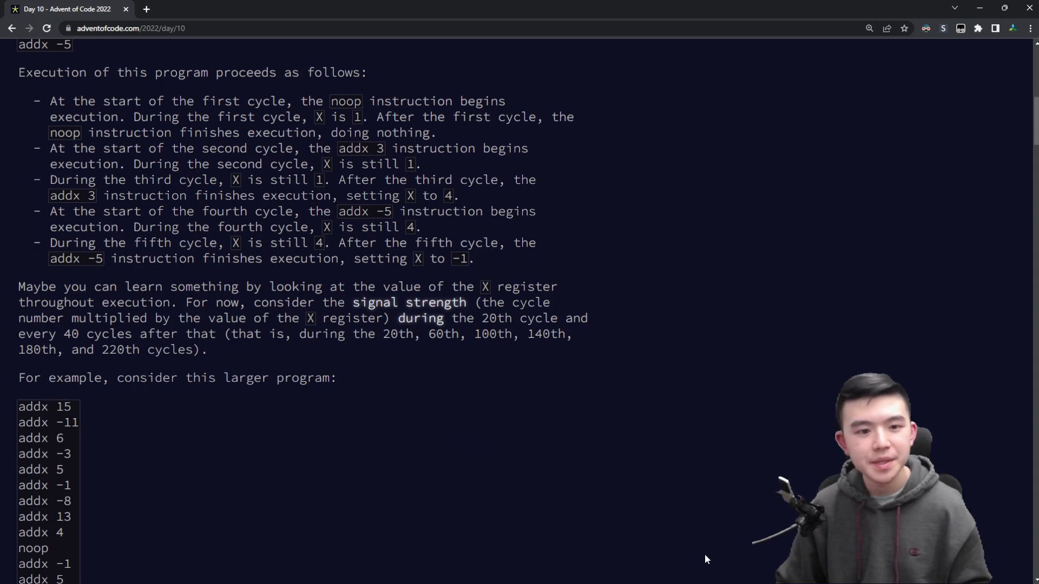
scroll("up", 3)
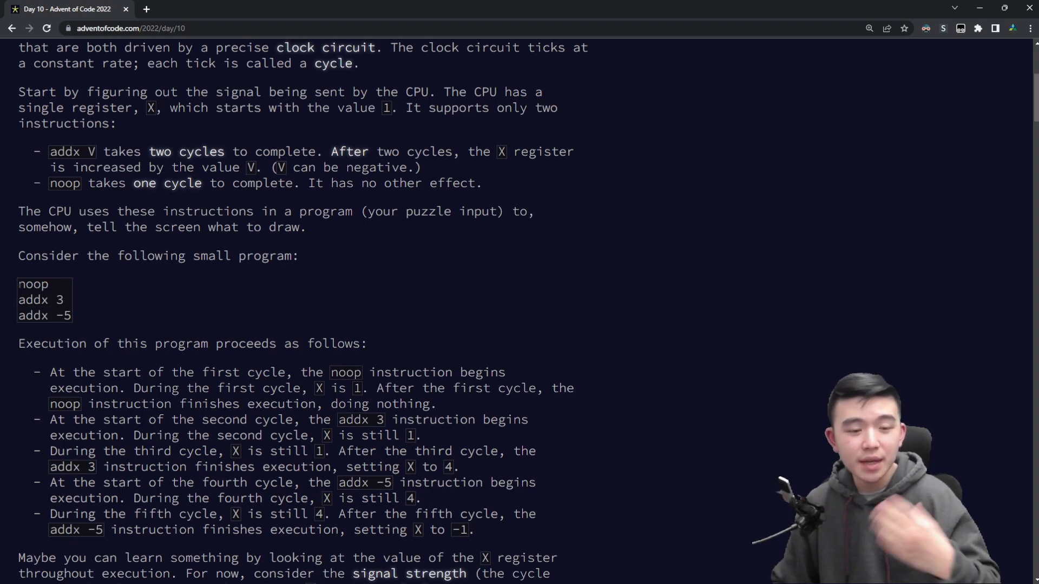
double_click(34, 284)
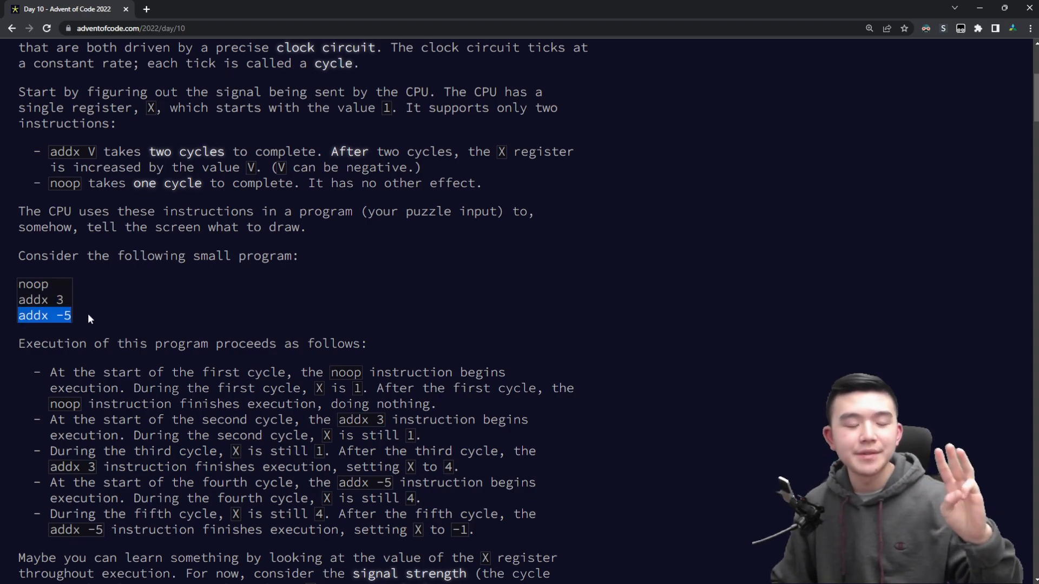
scroll("down", 3)
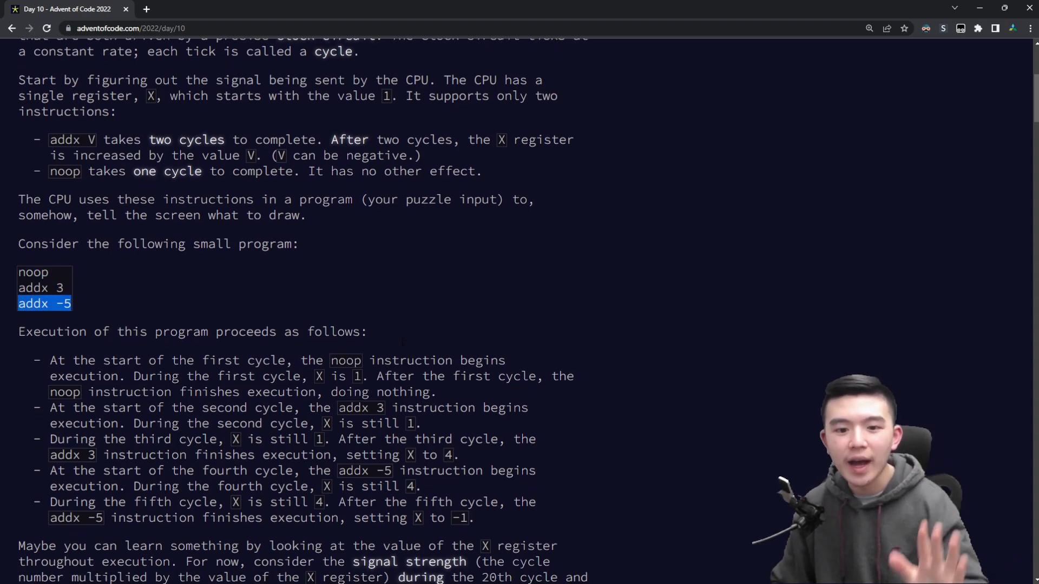
scroll("down", 3)
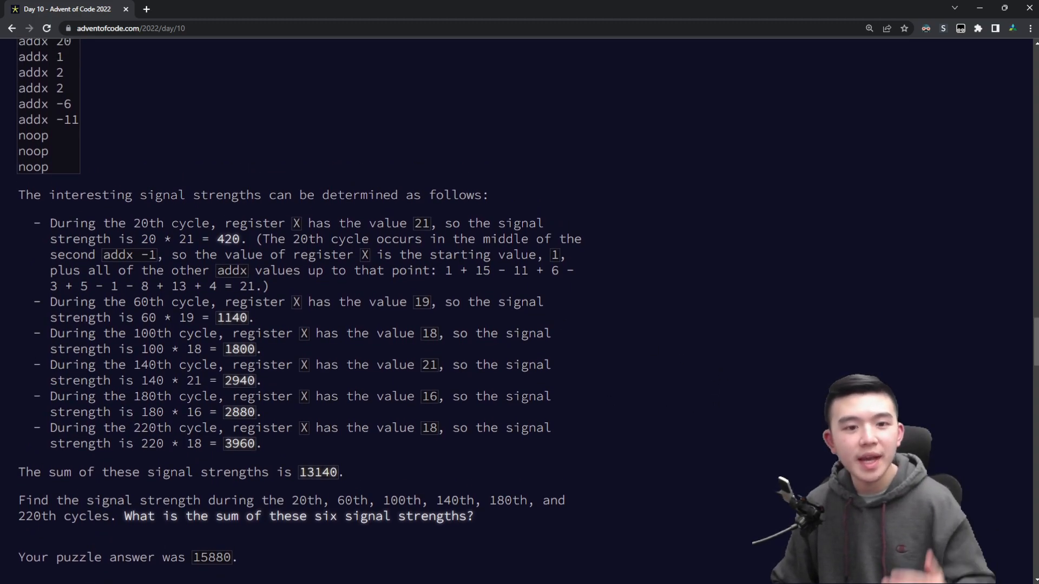
Highlight the 20th-cycle signal strength example and continue to the answer 15880 and Part Two
double_click(298, 500)
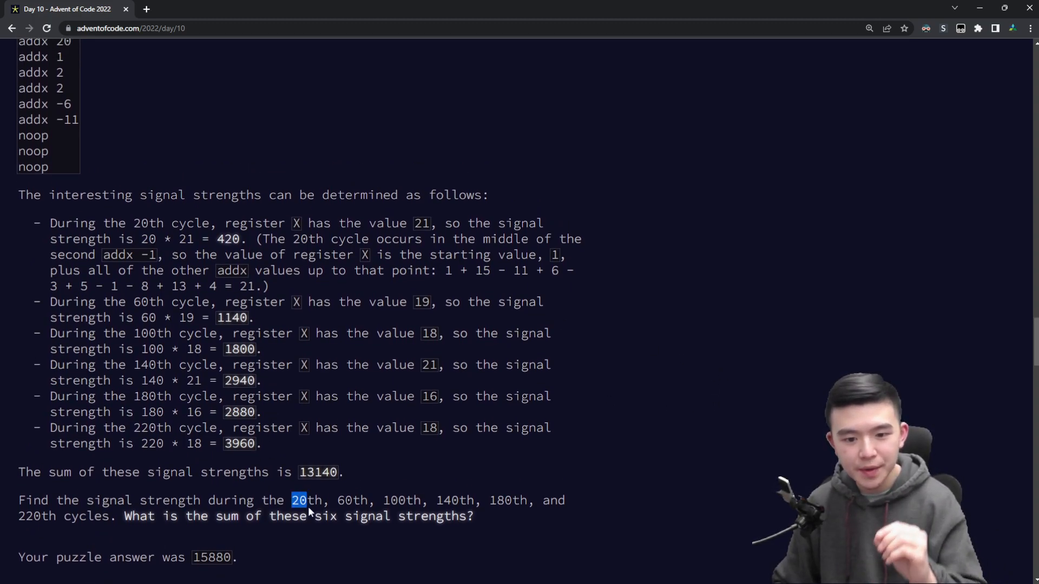
left_click_drag(297, 500, 66, 516)
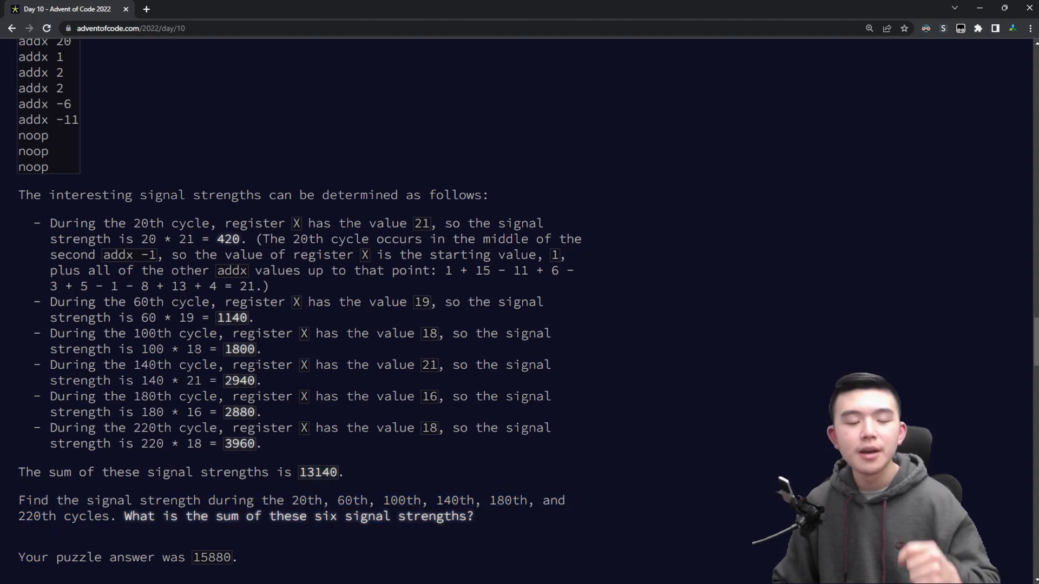
mouse_move(635, 347)
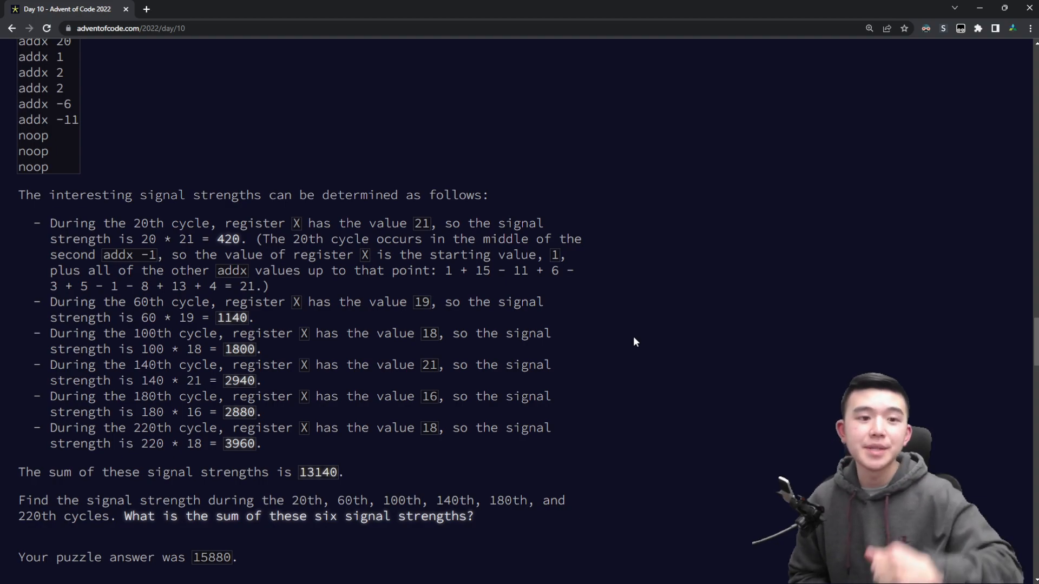
scroll("down", 3)
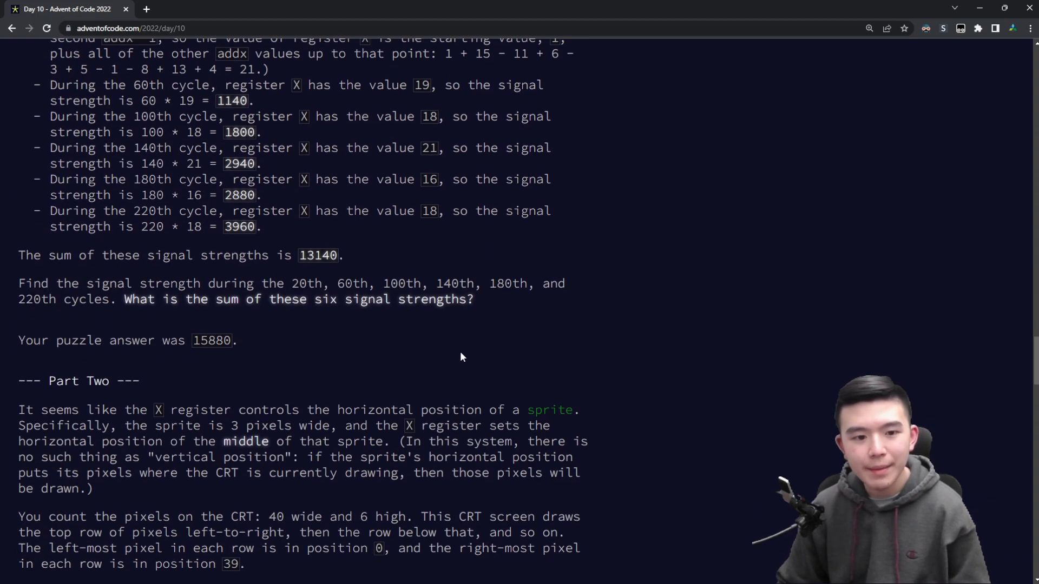
left_click(184, 573)
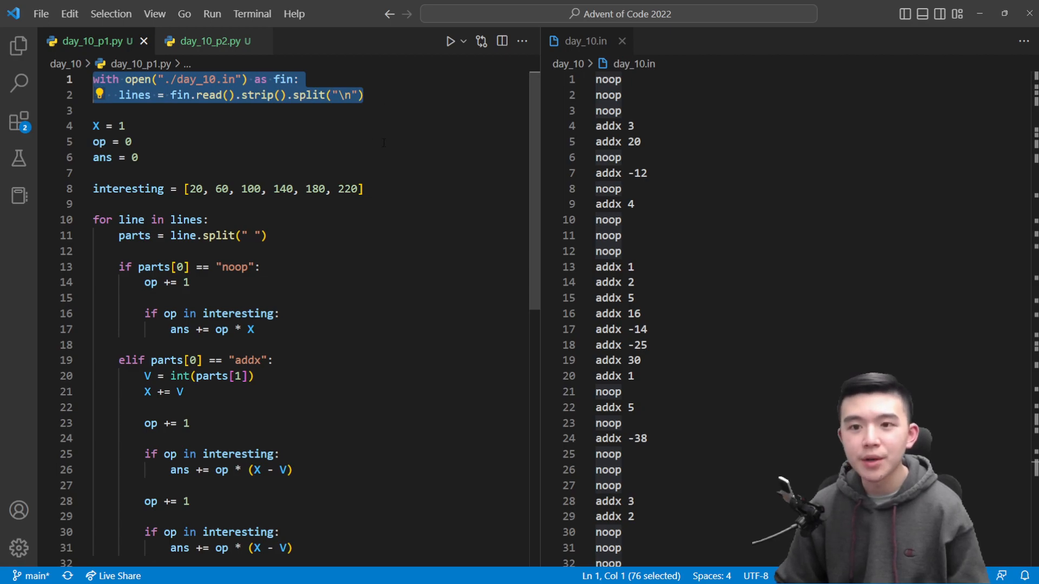
Separate ans = 0 from X and op so it sits directly above the interesting cycles list
left_click(637, 173)
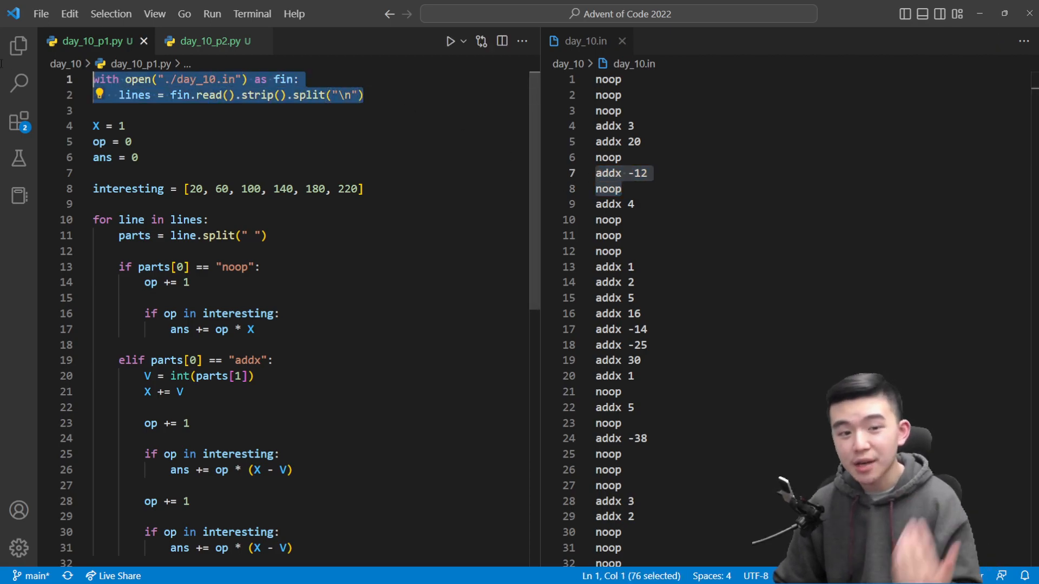
left_click(364, 188)
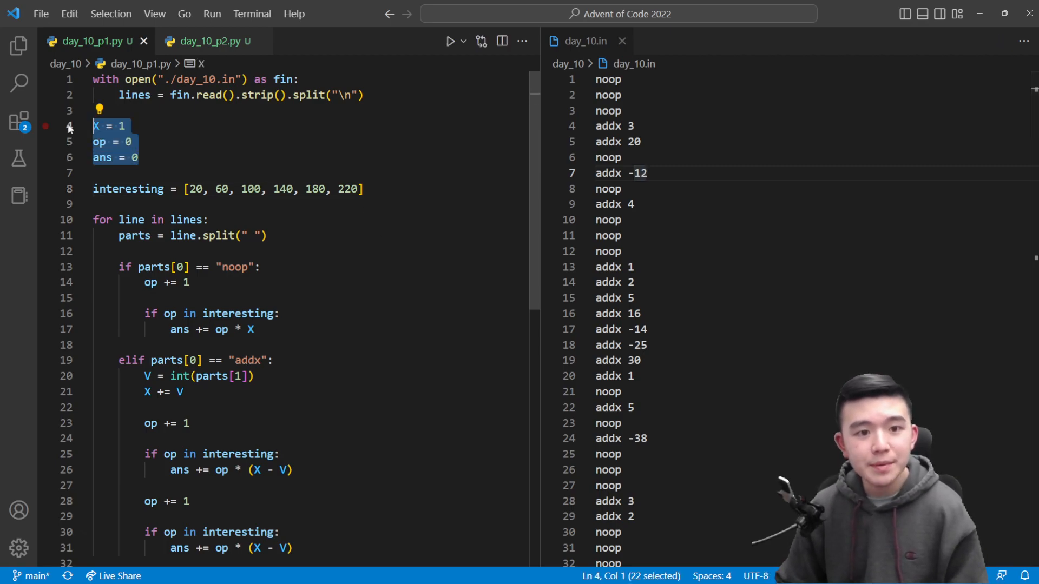
left_click(132, 141)
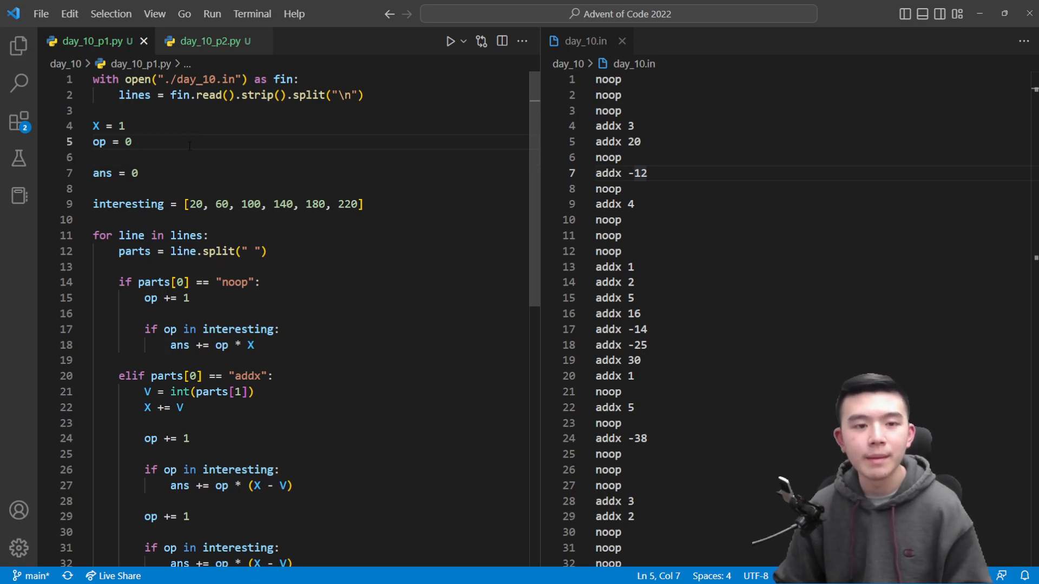
double_click(107, 126)
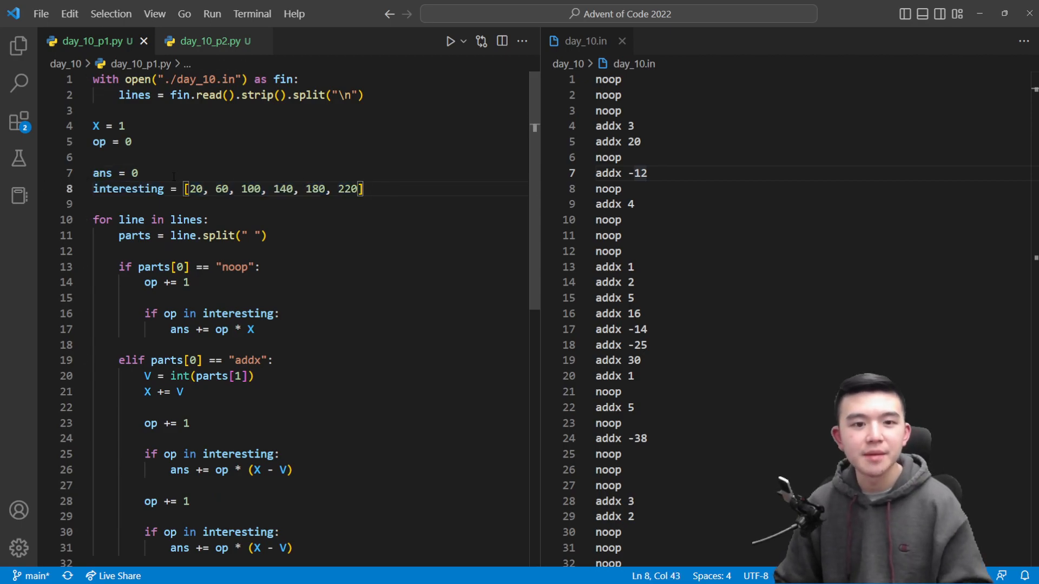
double_click(102, 173)
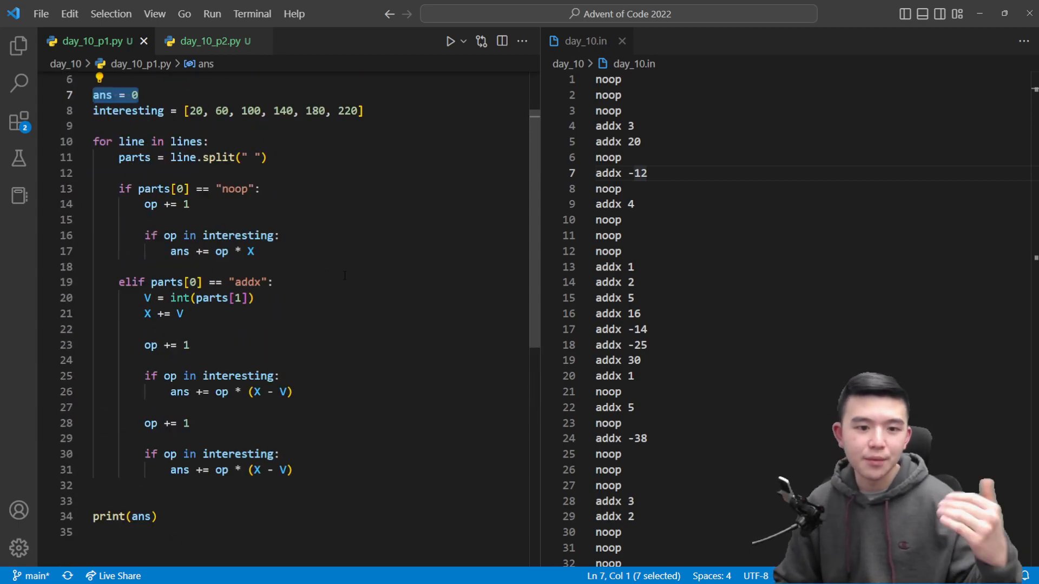
Fold the noop branch, leaving the addx branch's two cycle checks expanded
scroll("down", 3)
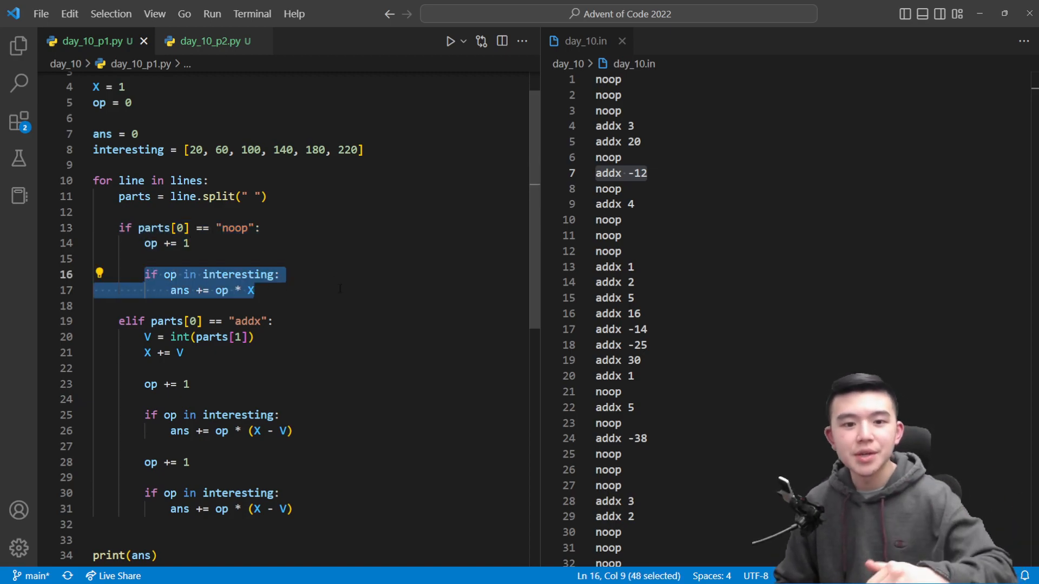
left_click(203, 149)
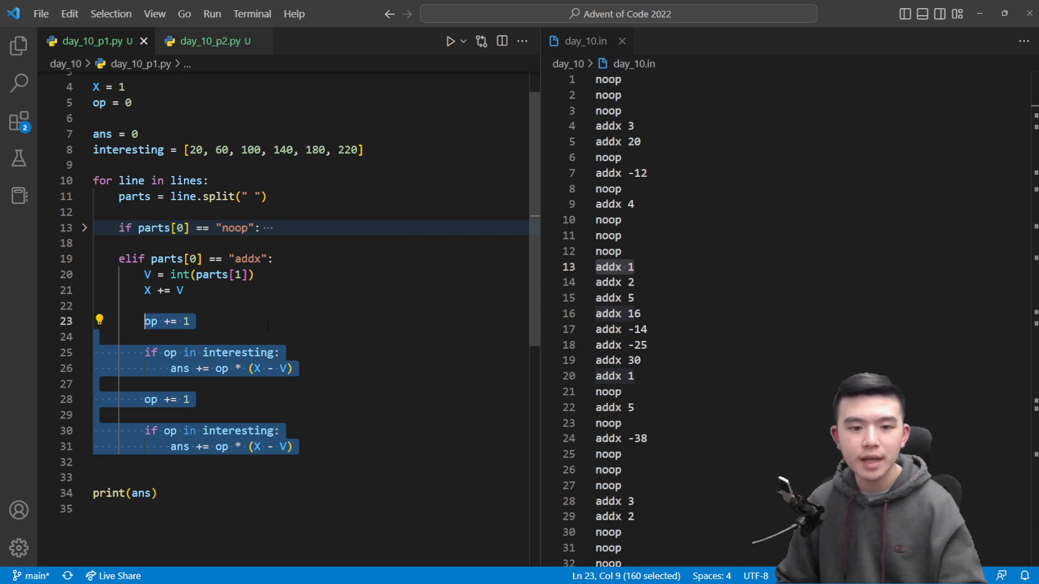
left_click(93, 336)
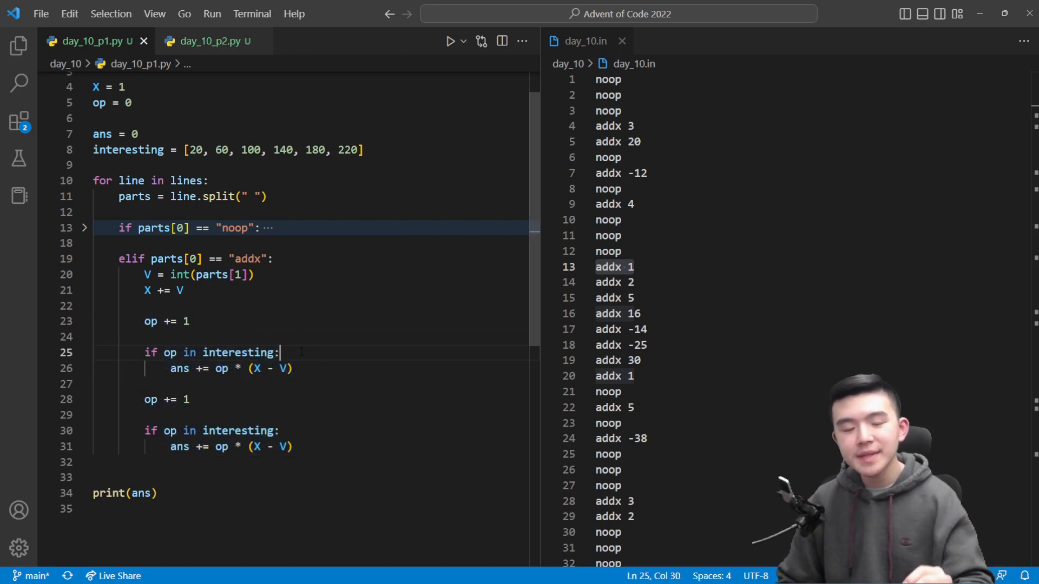
left_click_drag(280, 351, 292, 368)
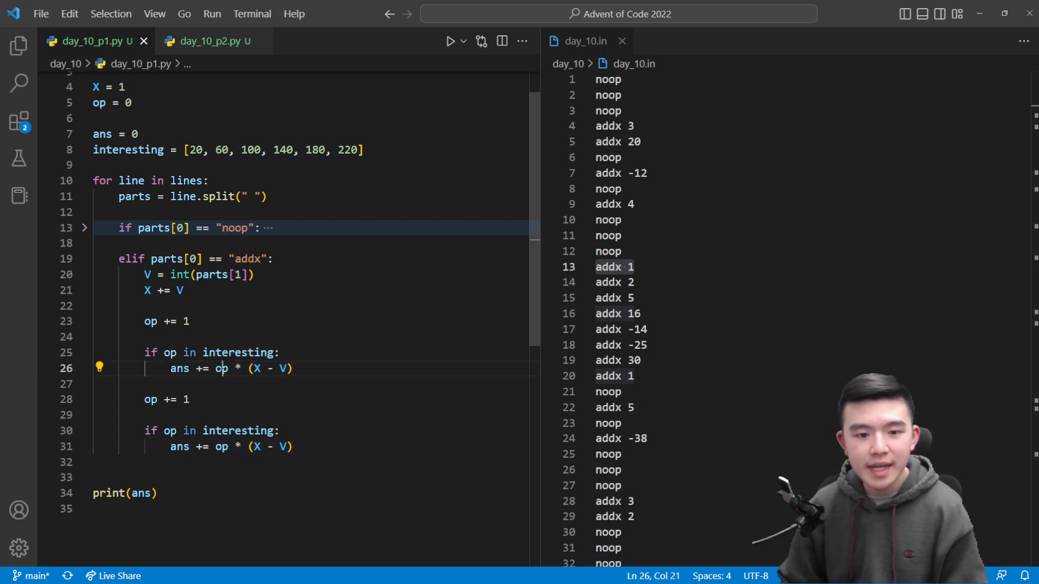
double_click(221, 368)
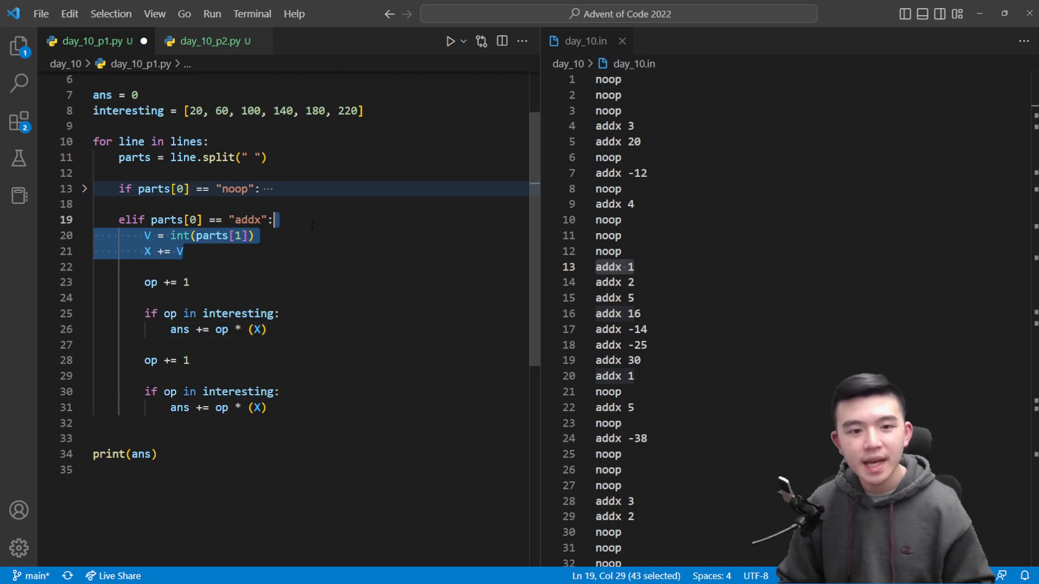
key("Delete")
type(" - V")
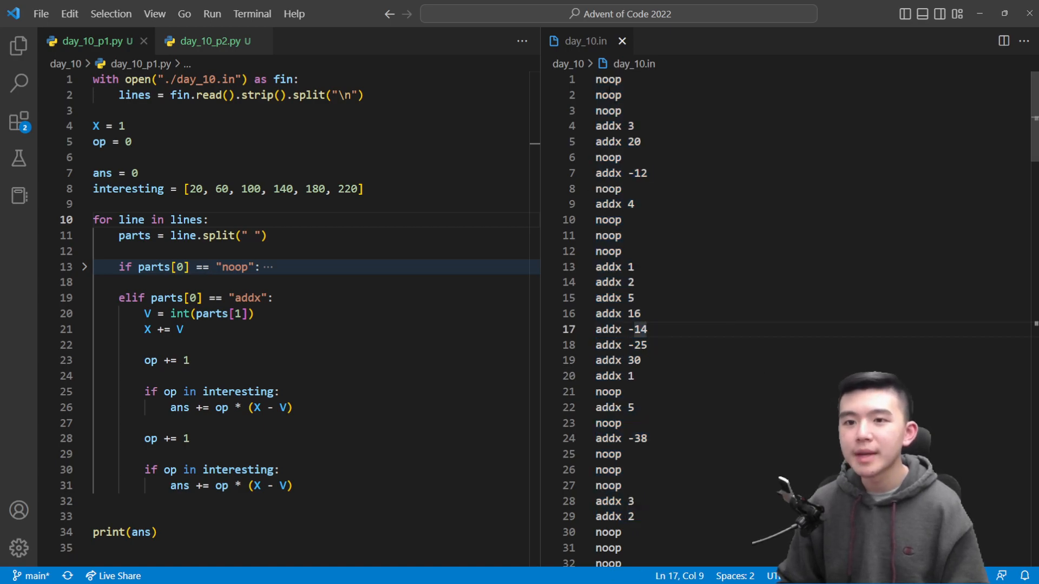
Add the X-per-cycle array, the addx/noop loop and the 6-by-40 ans grid in day_10_p2.py
left_click_drag(595, 79, 639, 314)
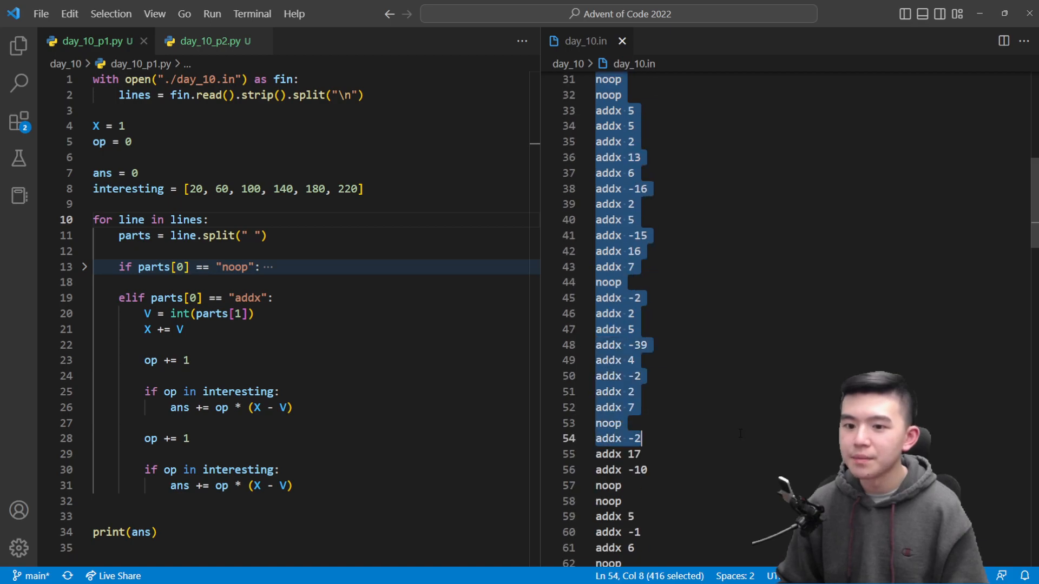
scroll("down", 3)
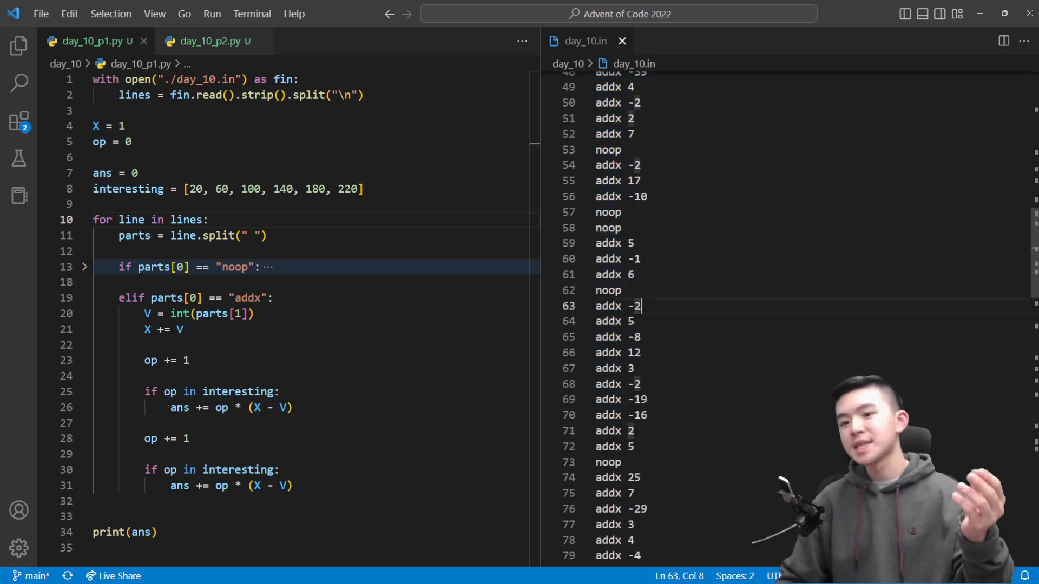
double_click(607, 290)
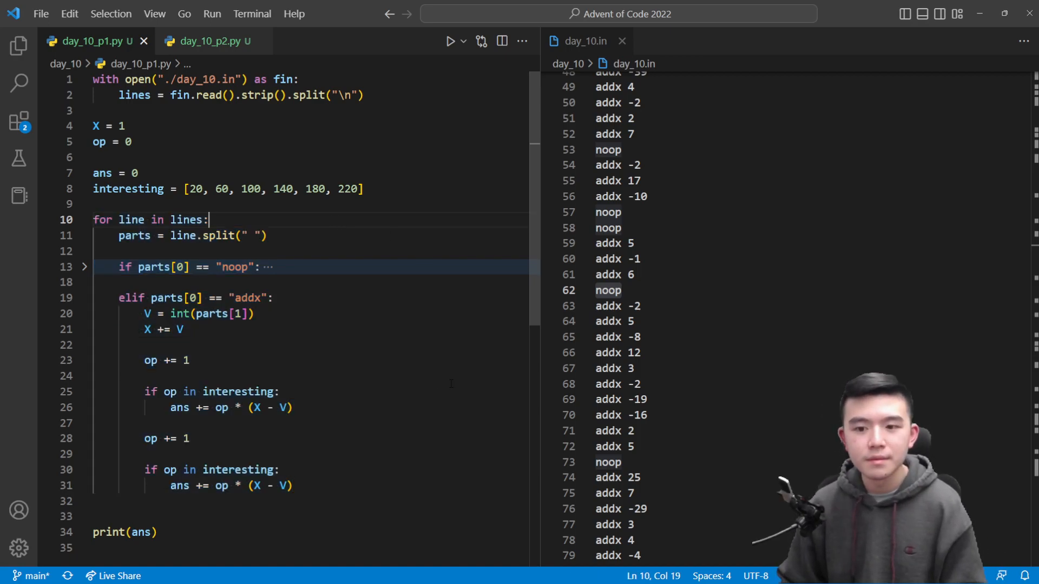
left_click(156, 532)
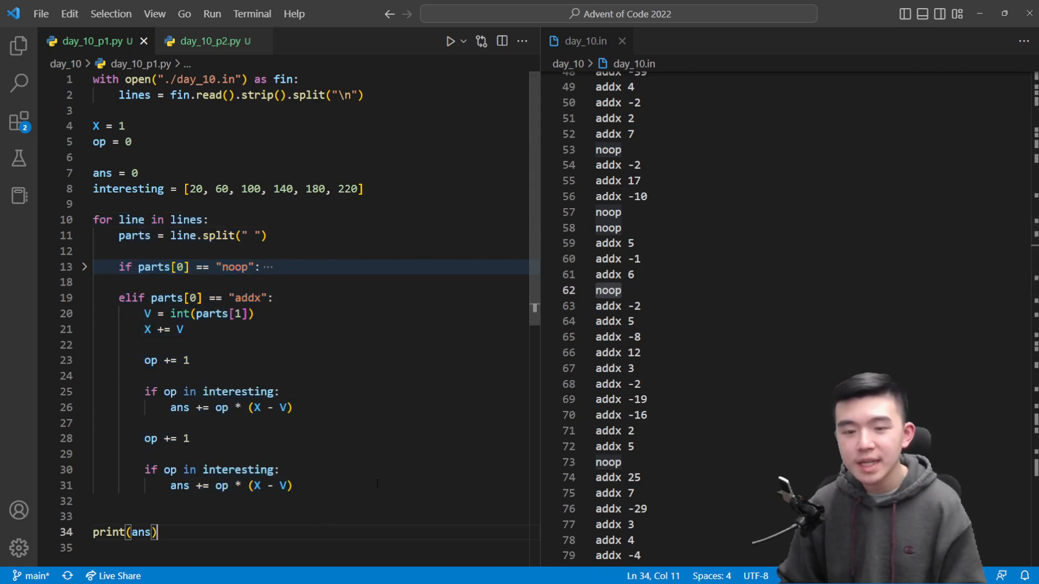
key("enter")
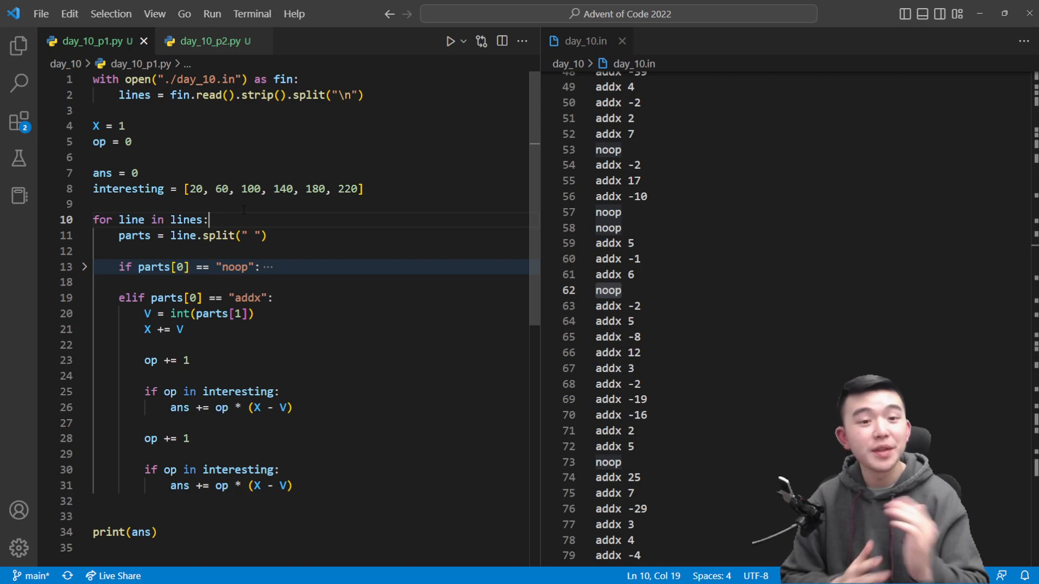
mouse_move(143, 41)
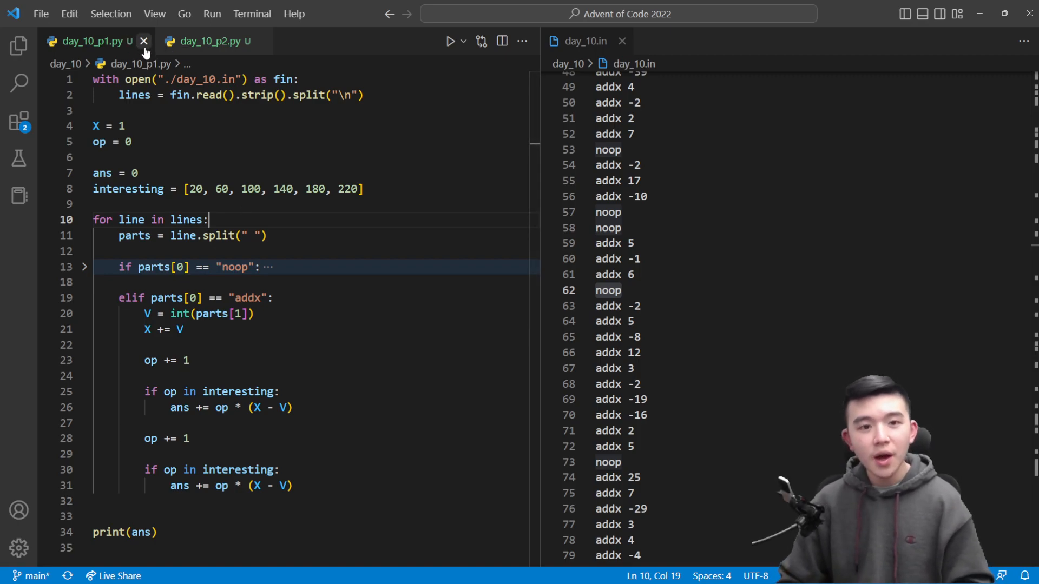
left_click(143, 41)
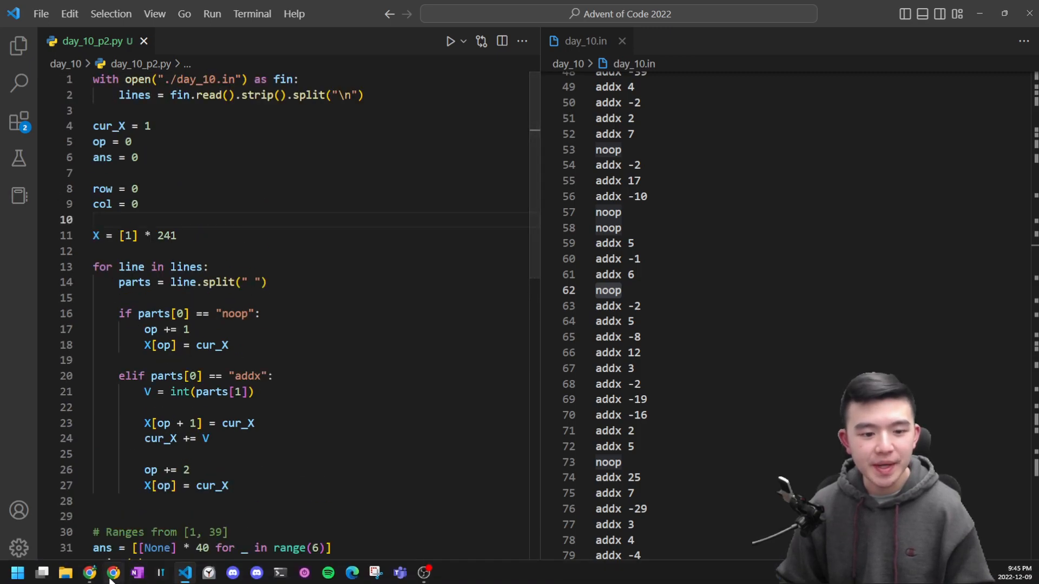
Switch to Chrome and scroll to Part Two's 40-by-6 CRT and 3-pixel sprite description
left_click(111, 571)
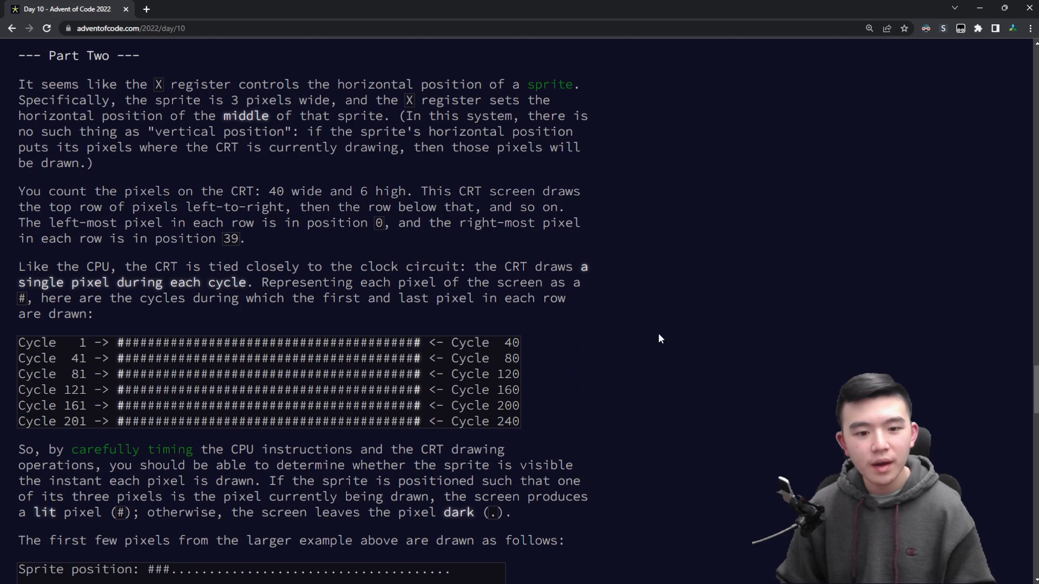
mouse_move(697, 431)
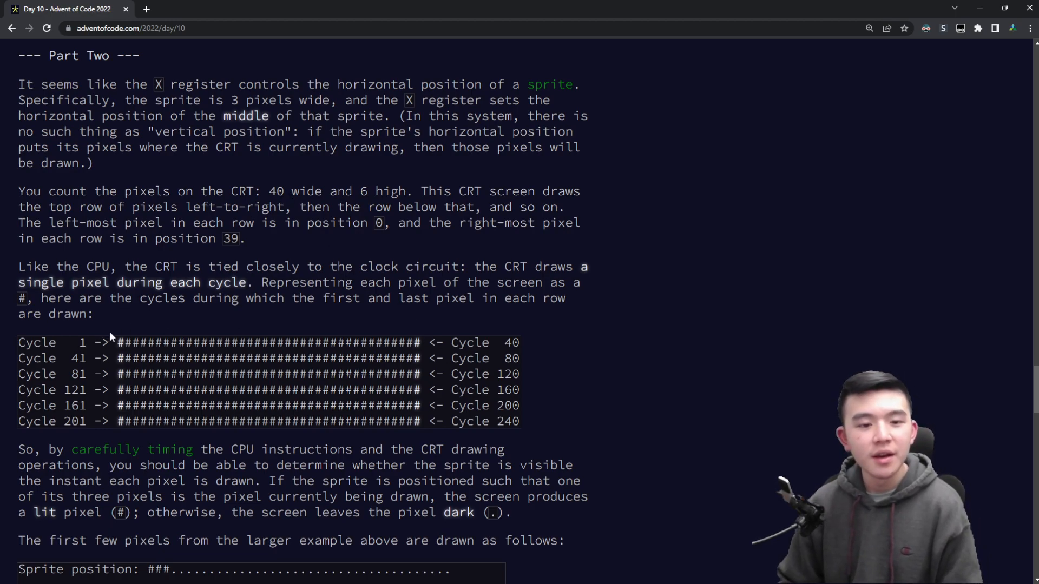
mouse_move(599, 372)
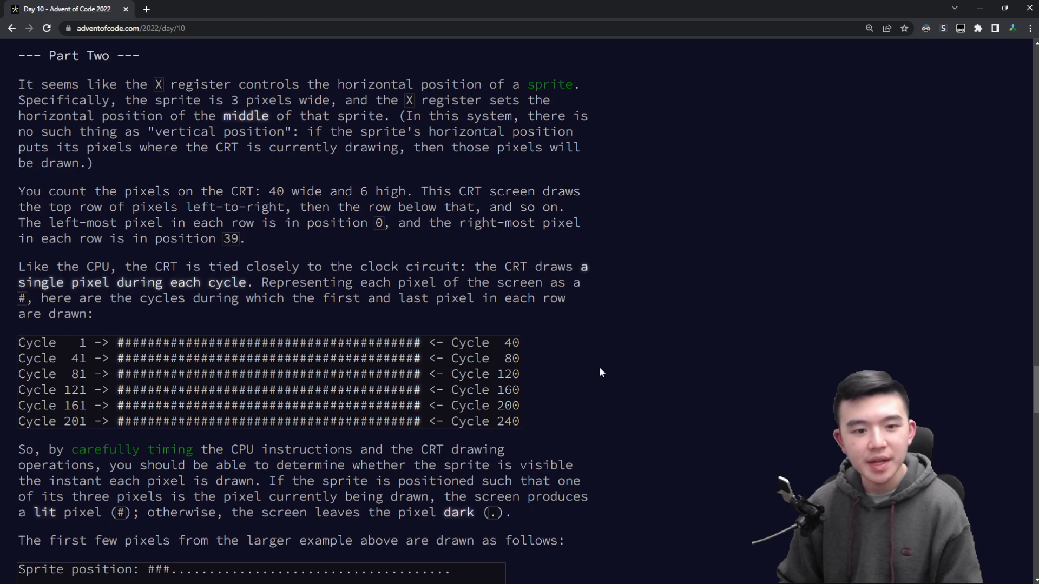
mouse_move(542, 350)
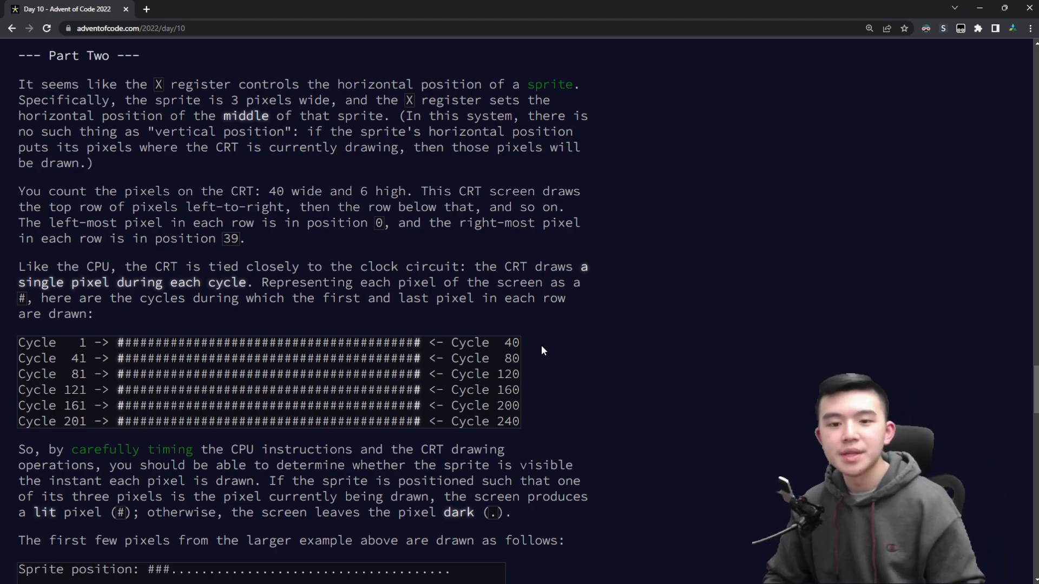
mouse_move(634, 318)
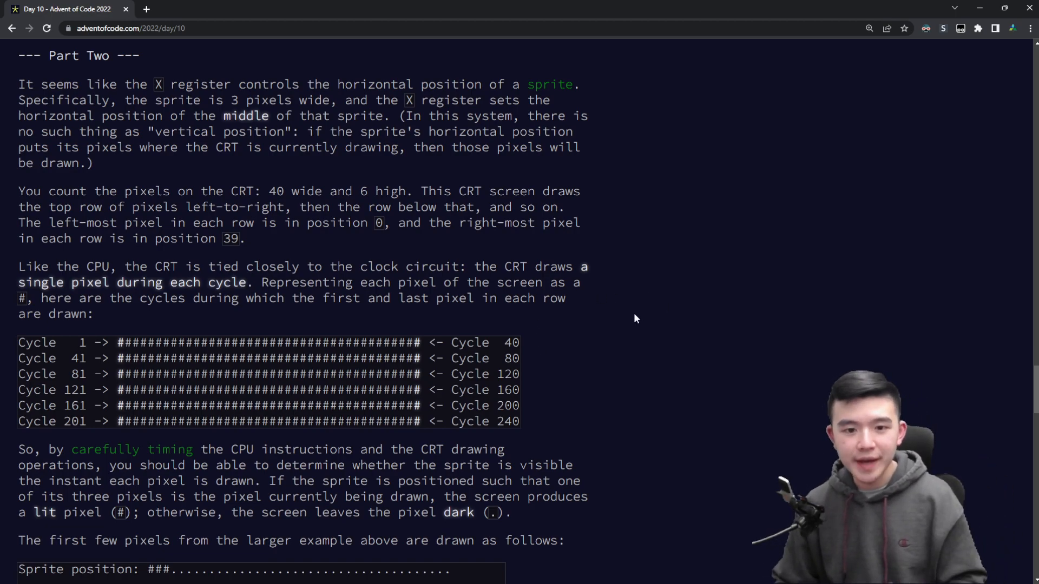
scroll("down", 3)
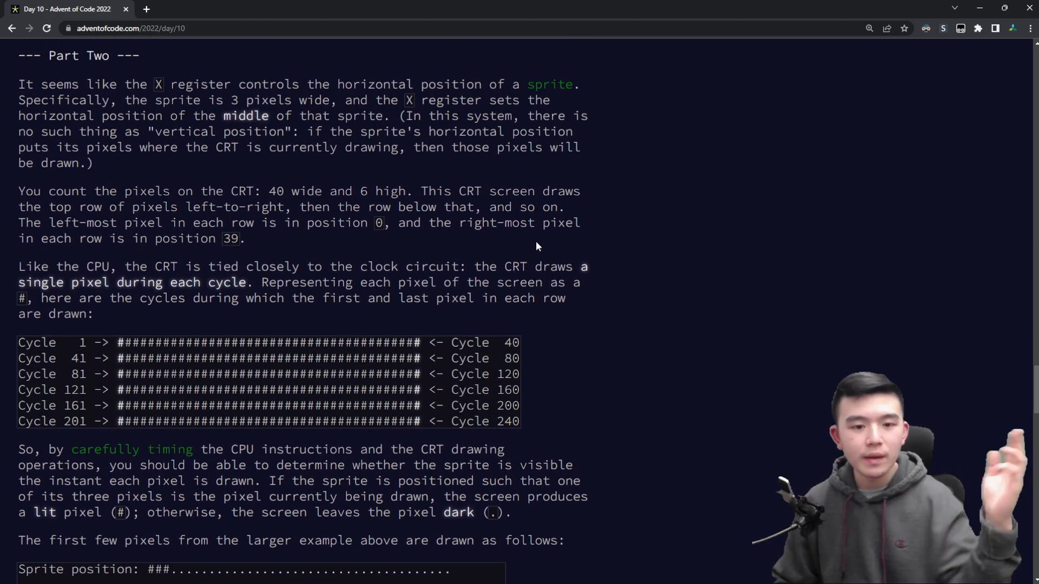
mouse_move(658, 374)
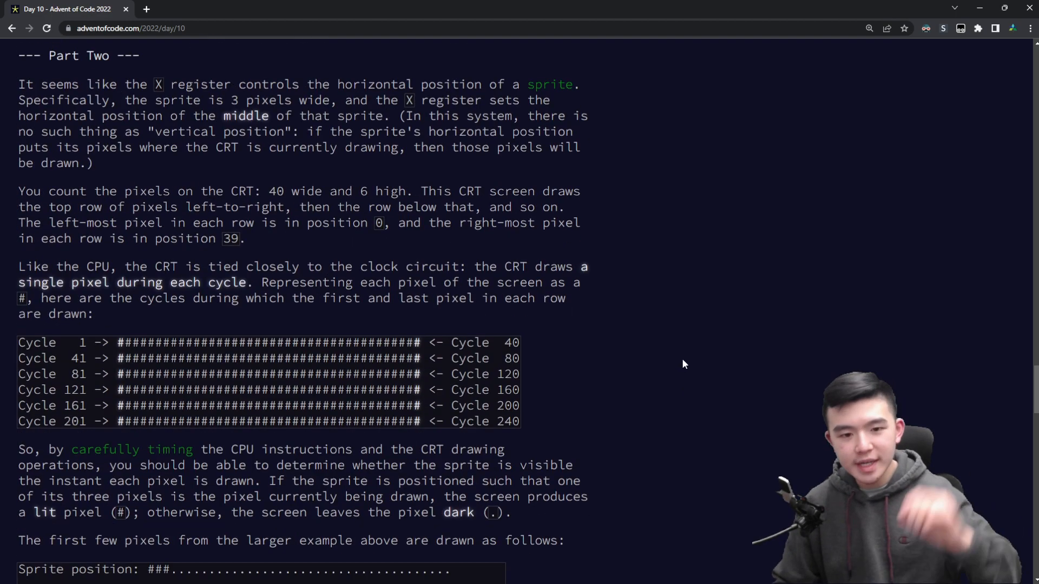
Highlight the table of first and last cycles and the three-pixel sprite in the example
scroll("down", 3)
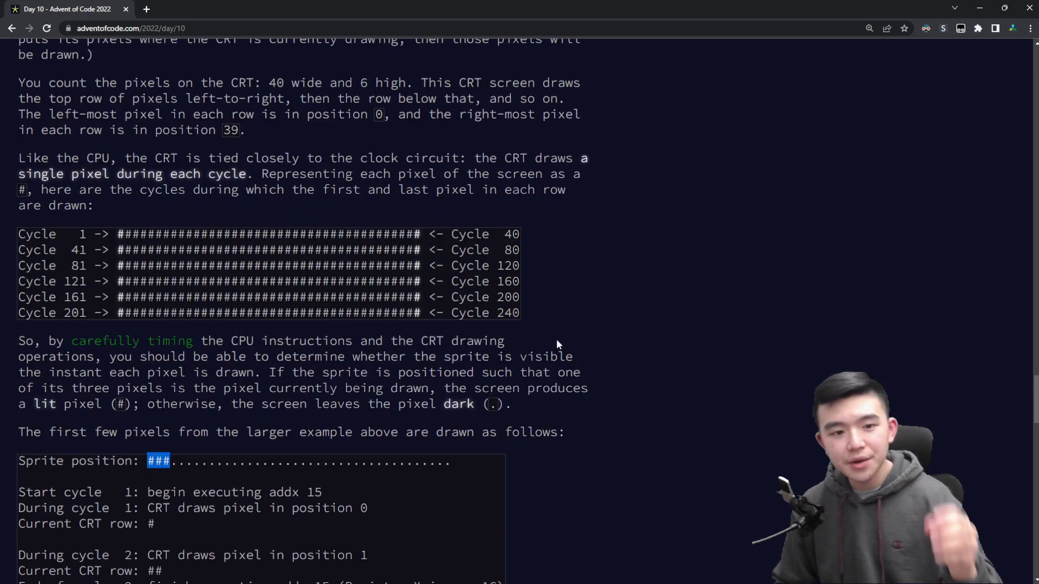
scroll("down", 3)
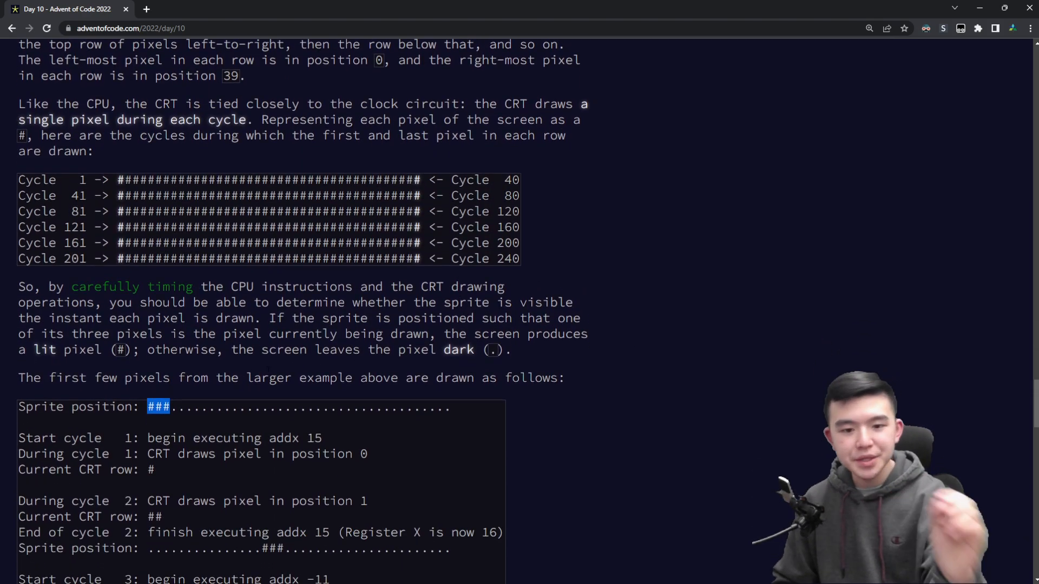
mouse_move(356, 400)
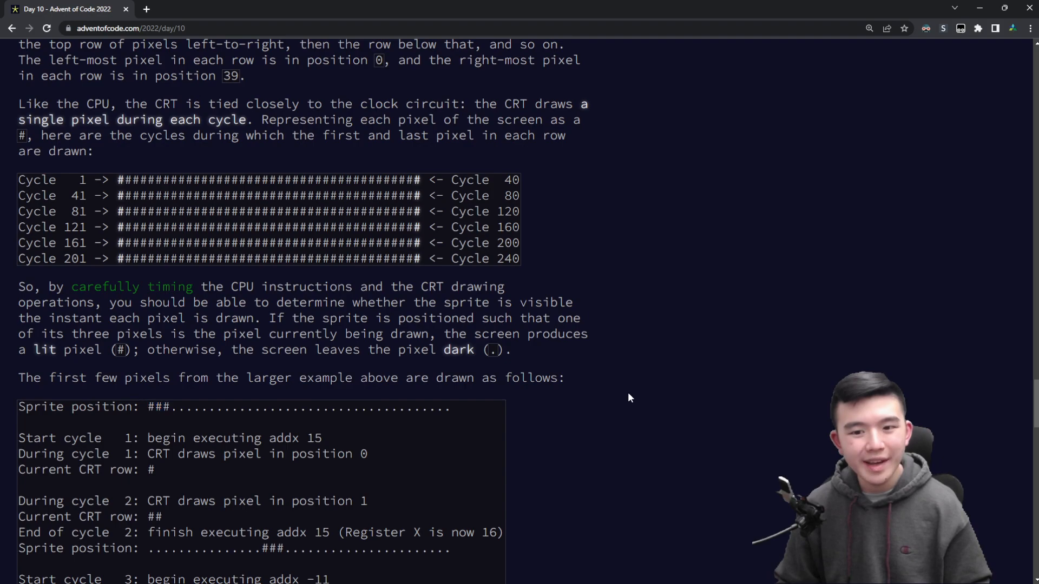
scroll("up", 3)
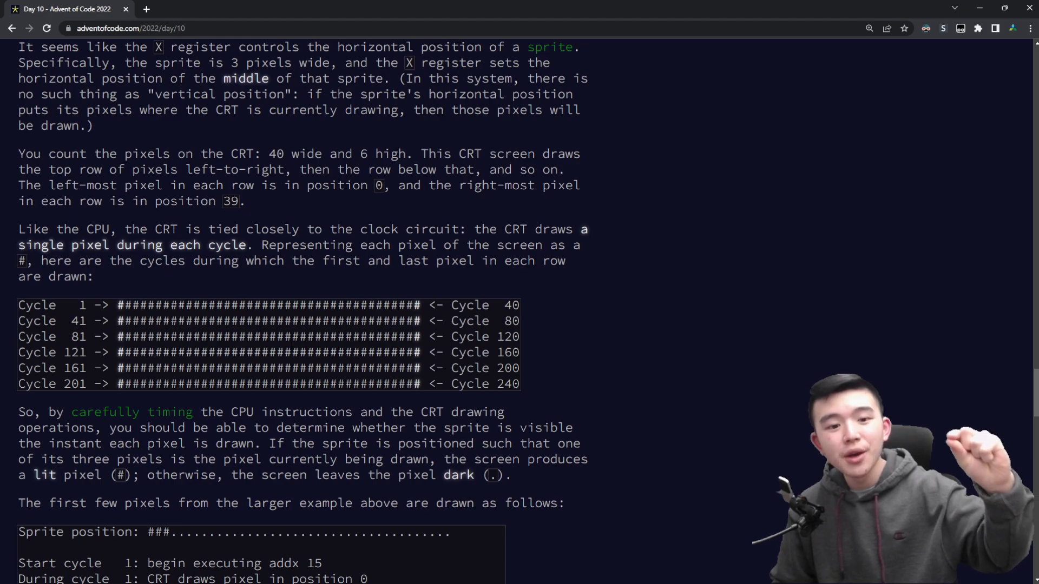
left_click_drag(117, 305, 162, 305)
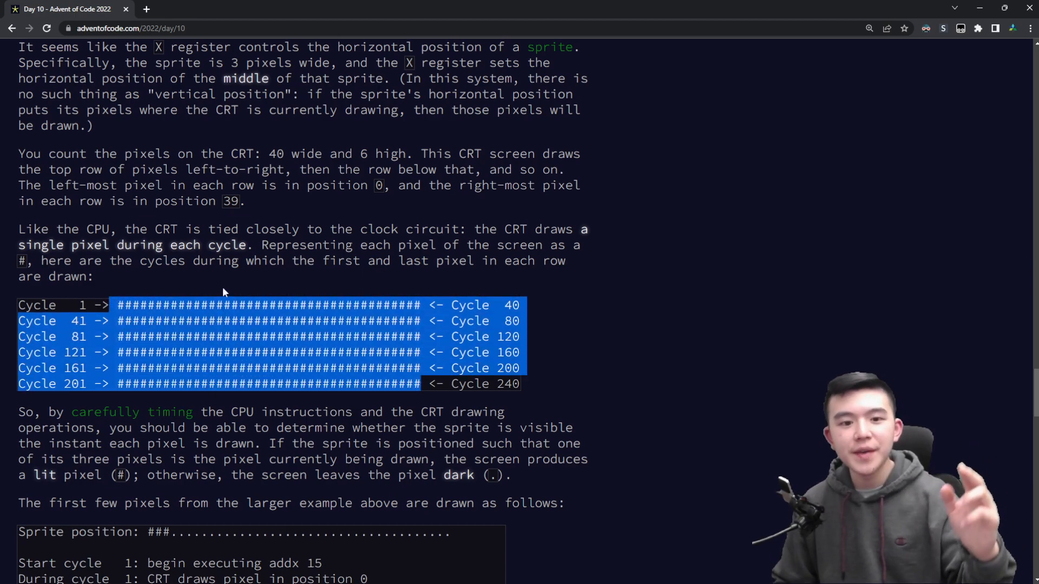
scroll("down", 3)
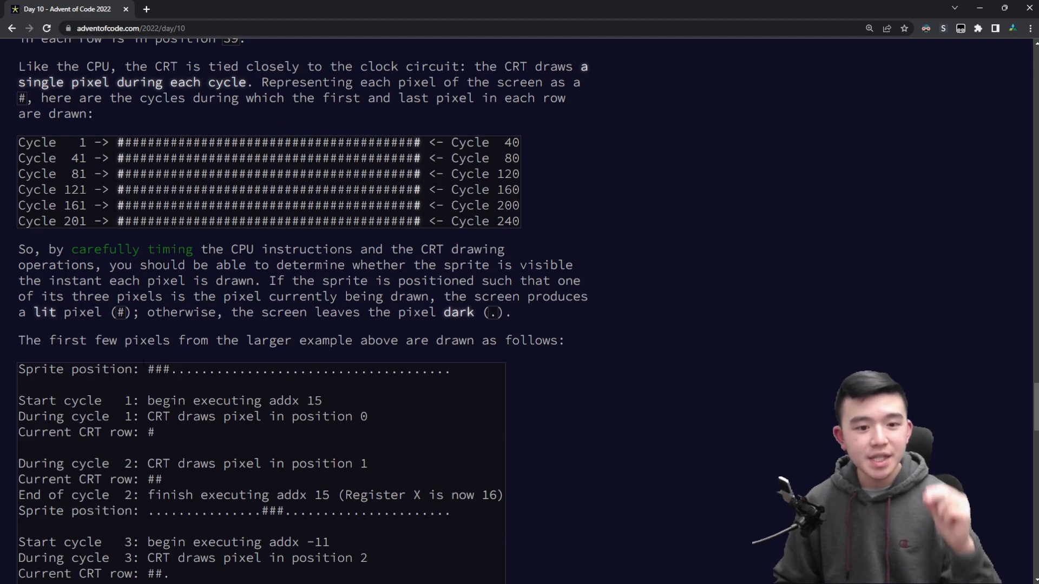
double_click(158, 368)
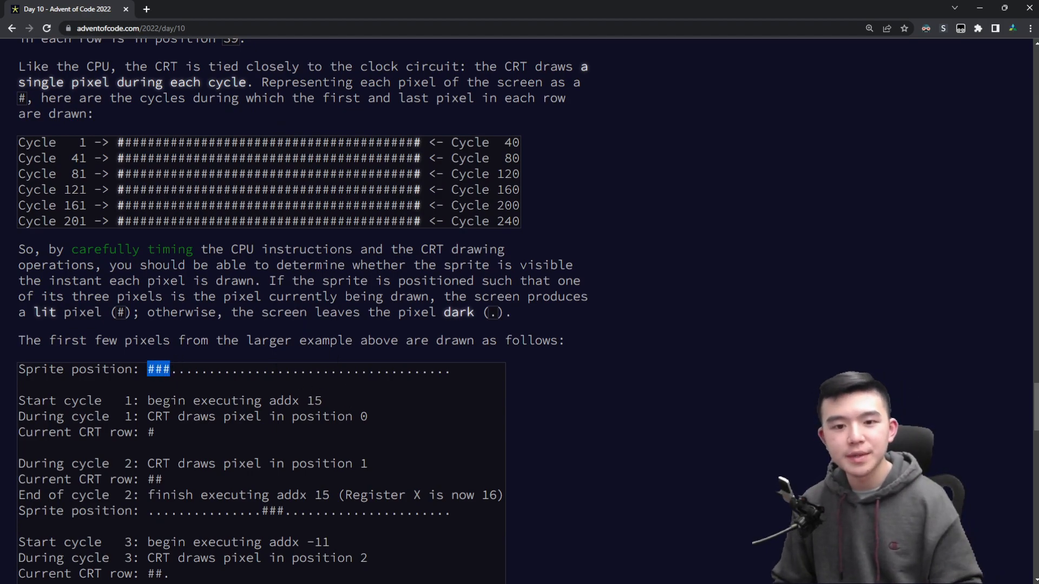
Read down the pixel-drawing walkthrough to the final example CRT image and PLGFKAZG answer
scroll("down", 3)
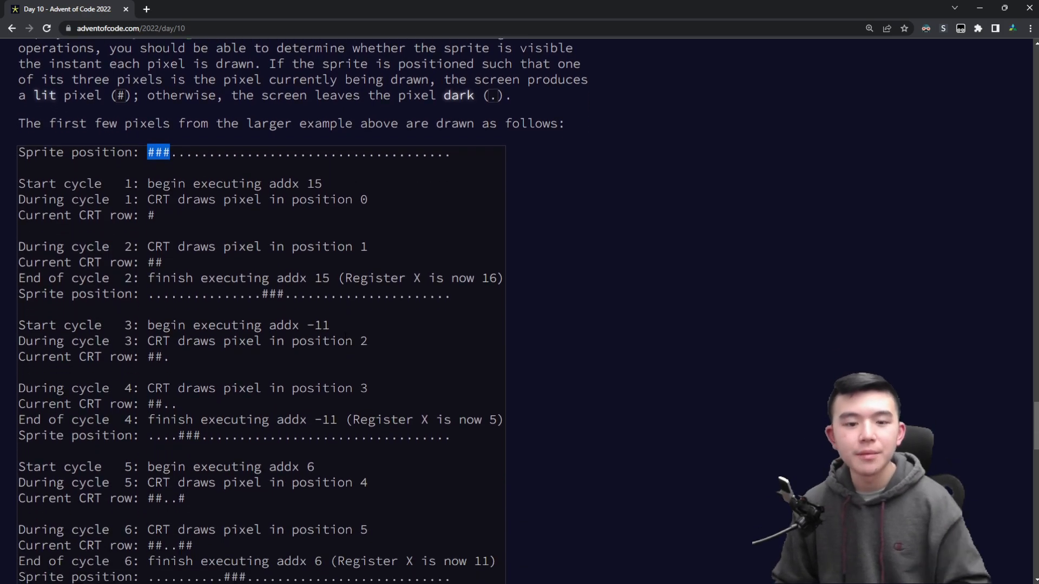
scroll("down", 3)
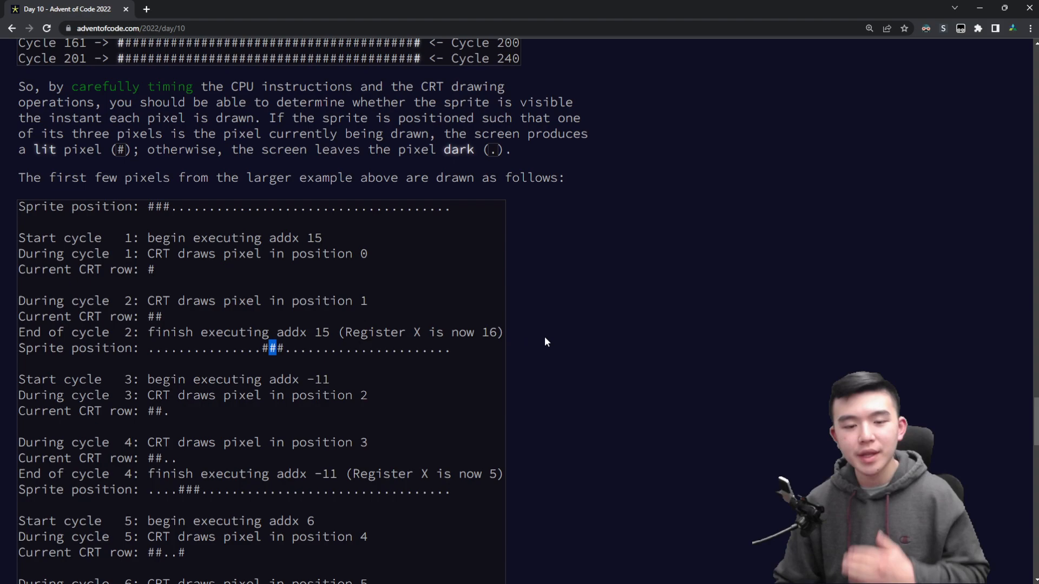
mouse_move(276, 437)
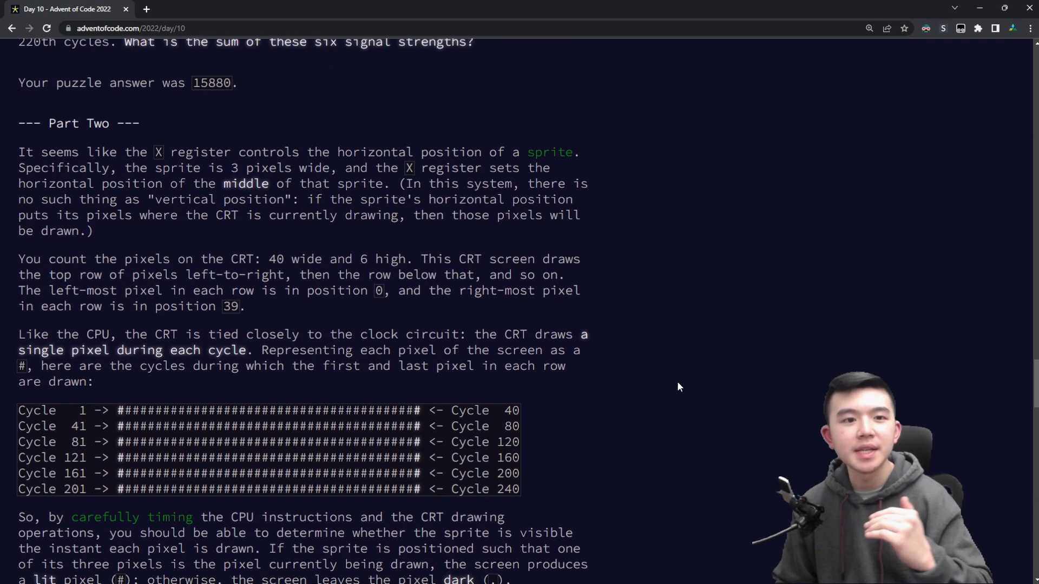
scroll("down", 3)
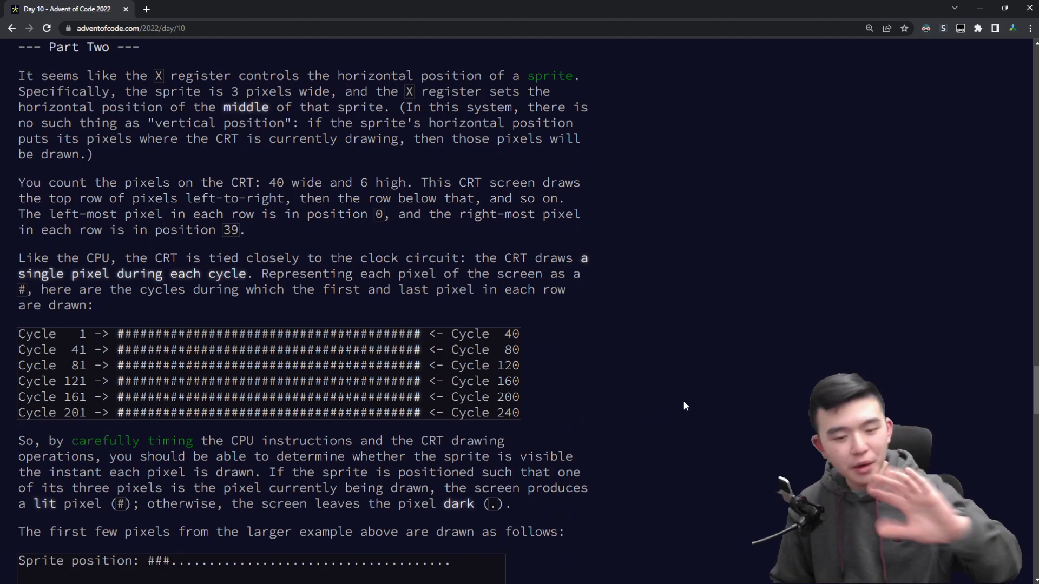
scroll("down", 3)
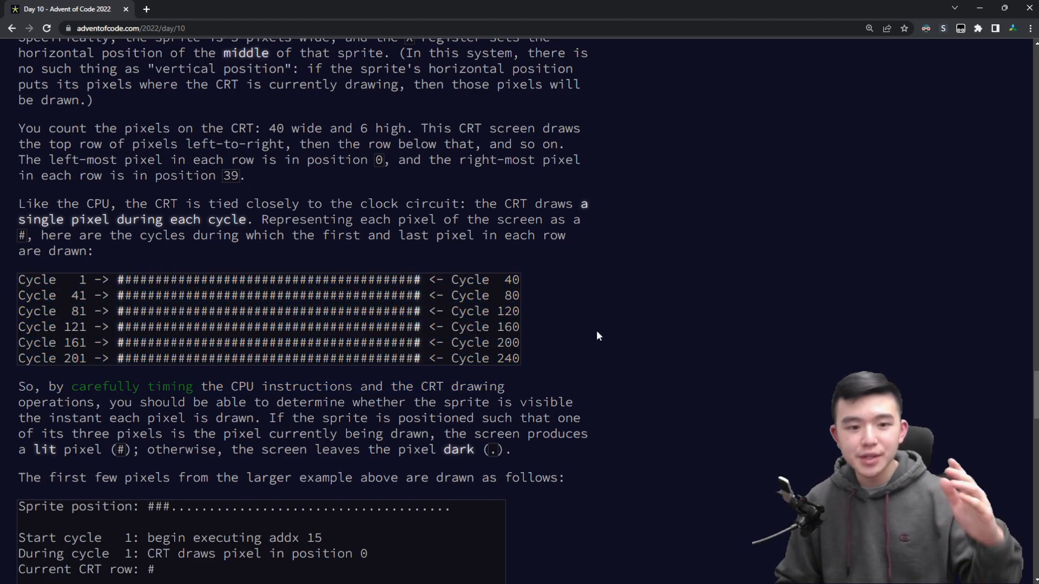
scroll("down", 3)
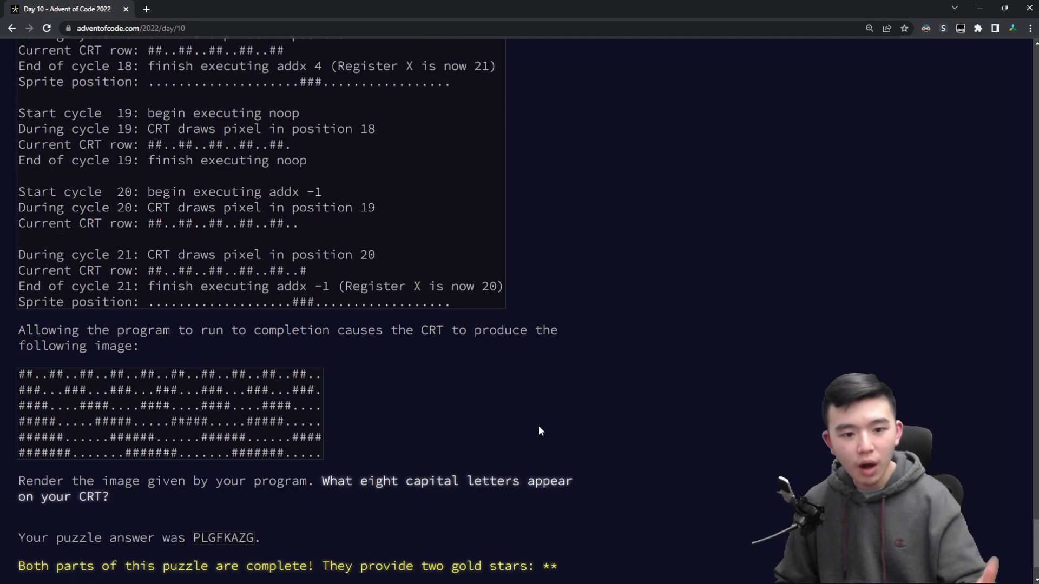
scroll("down", 3)
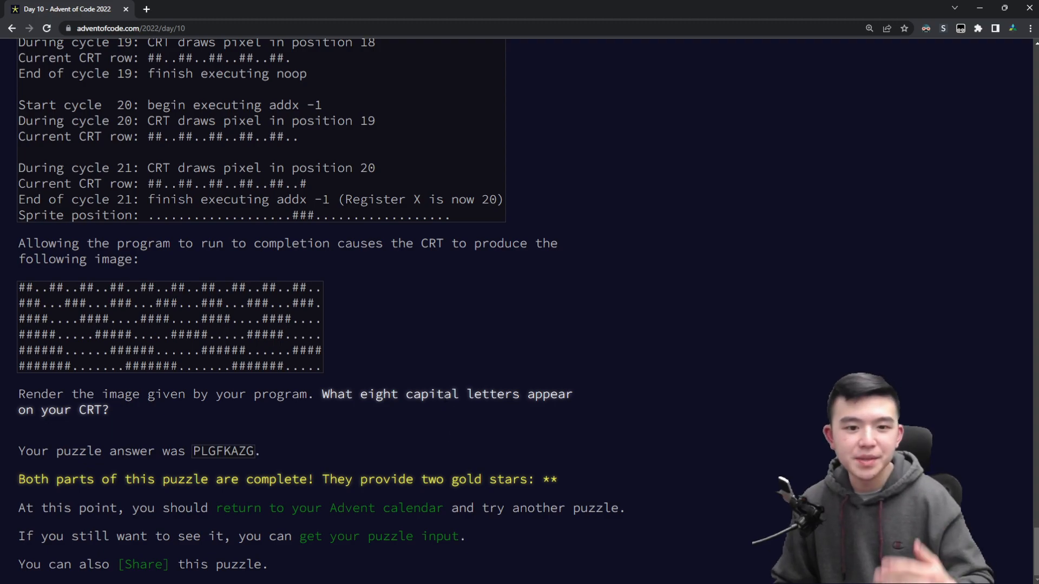
mouse_move(415, 368)
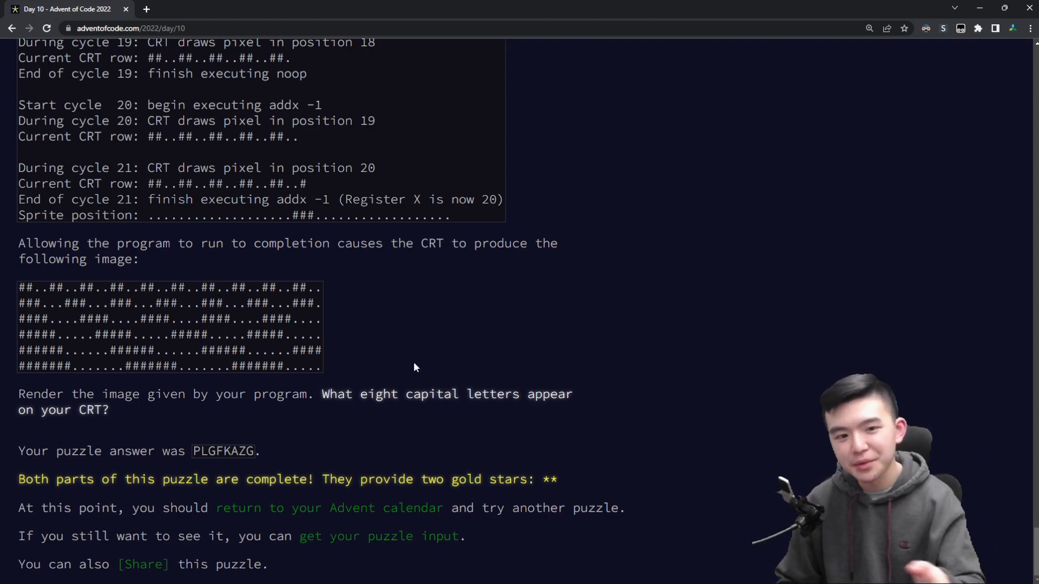
mouse_move(380, 379)
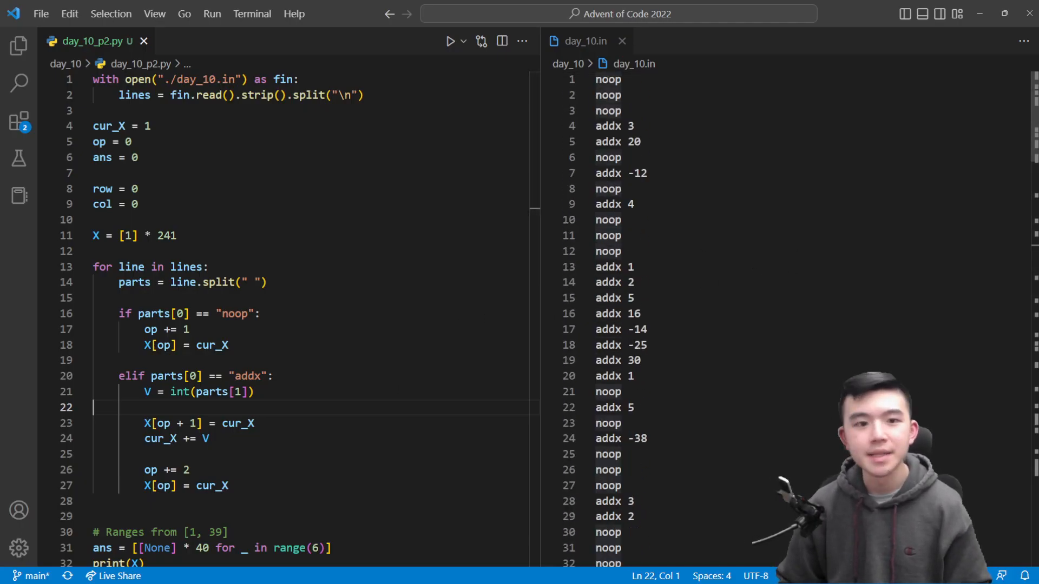
left_click(140, 157)
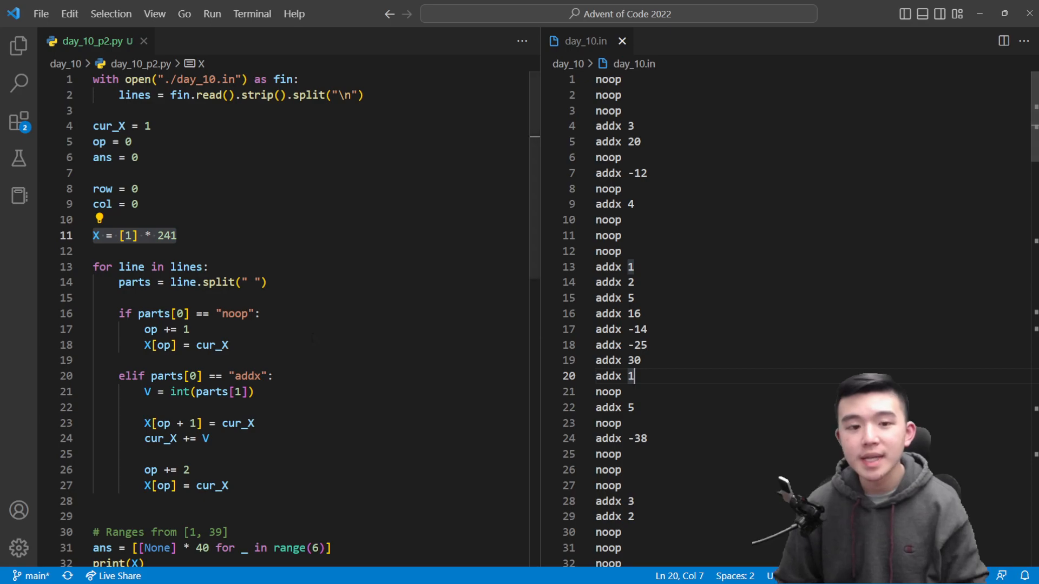
left_click(193, 236)
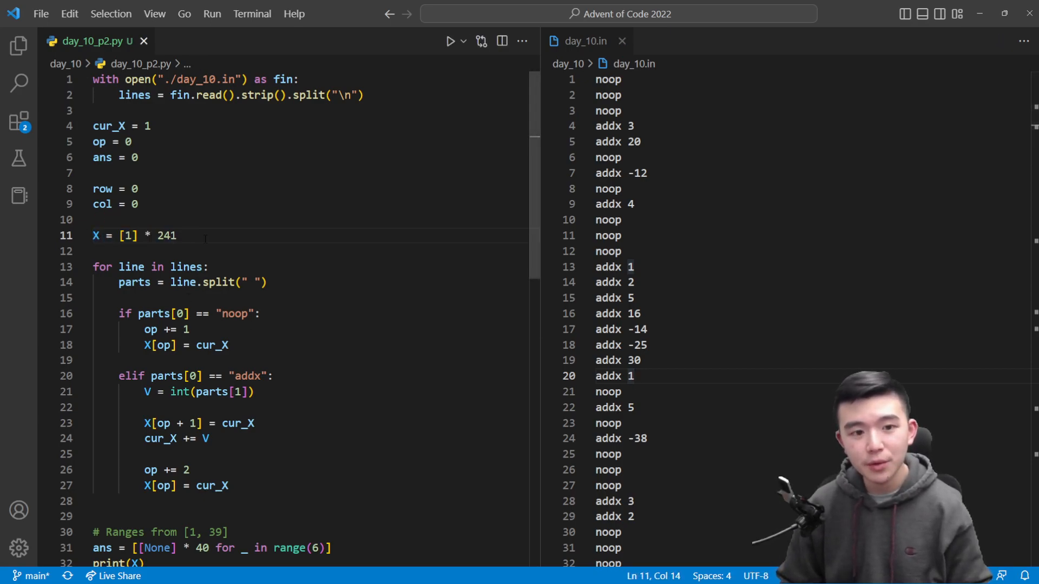
triple_click(132, 235)
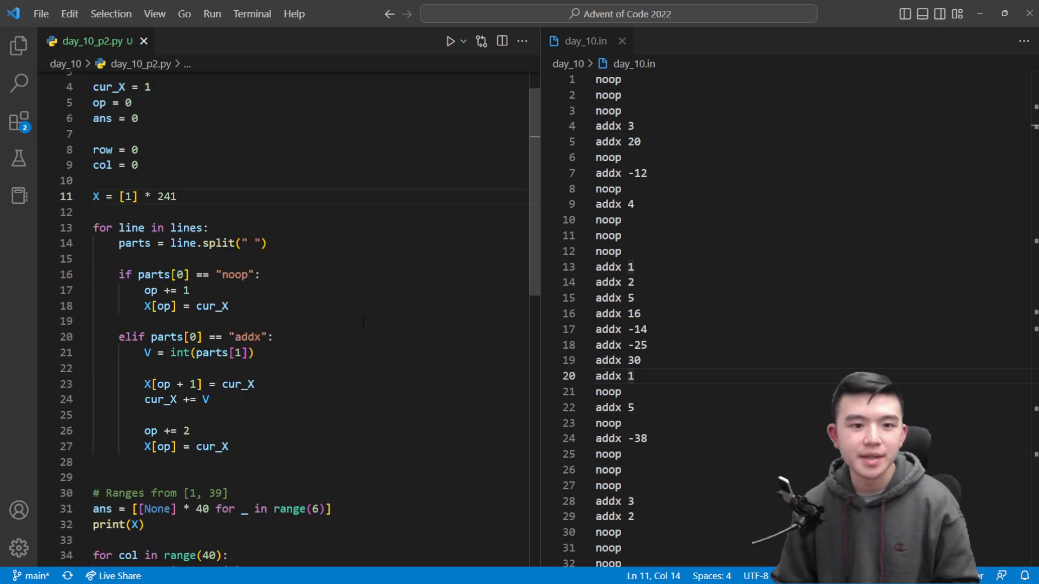
double_click(98, 196)
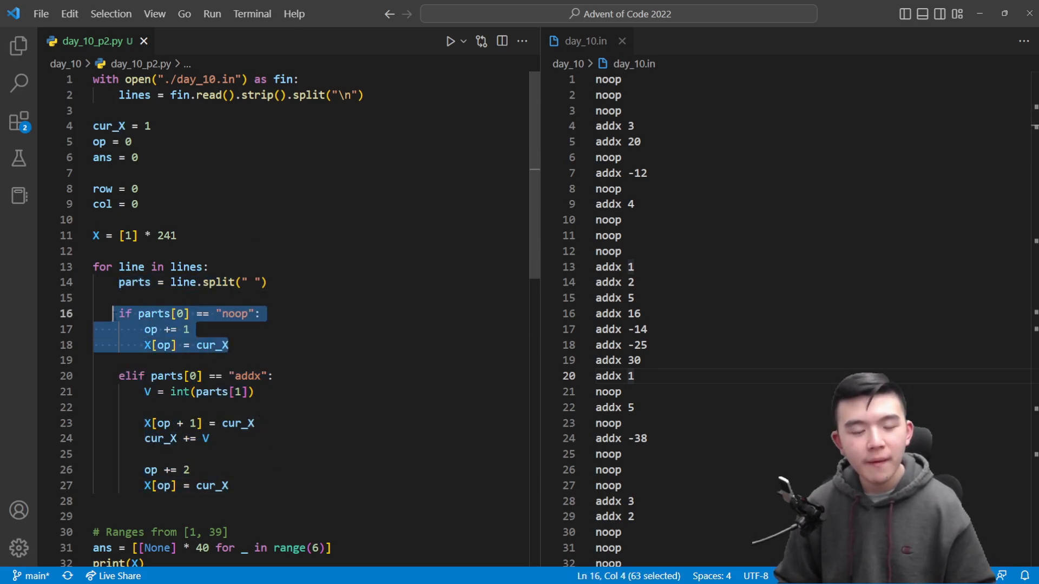
left_click(96, 359)
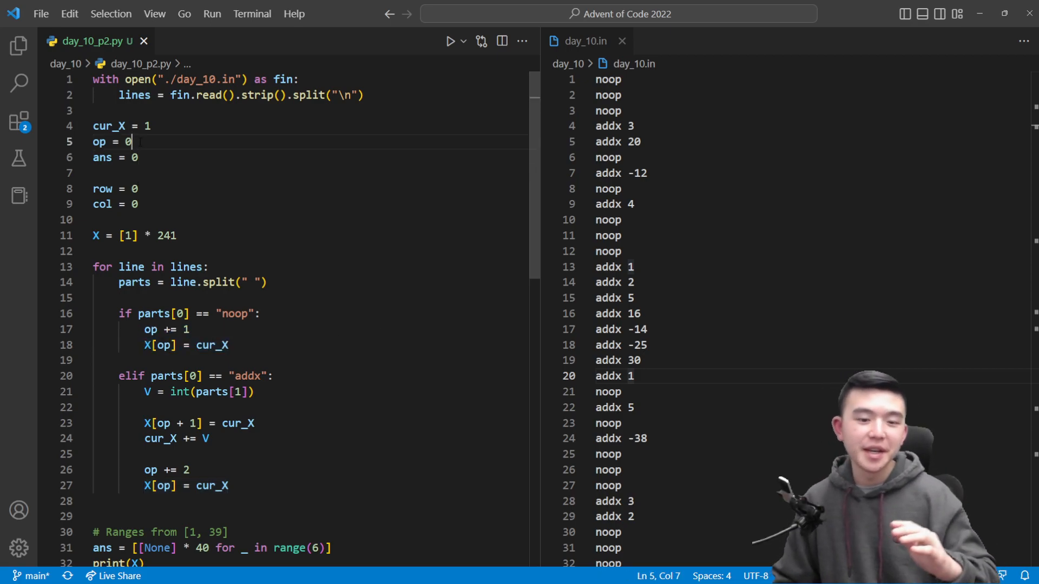
mouse_move(312, 248)
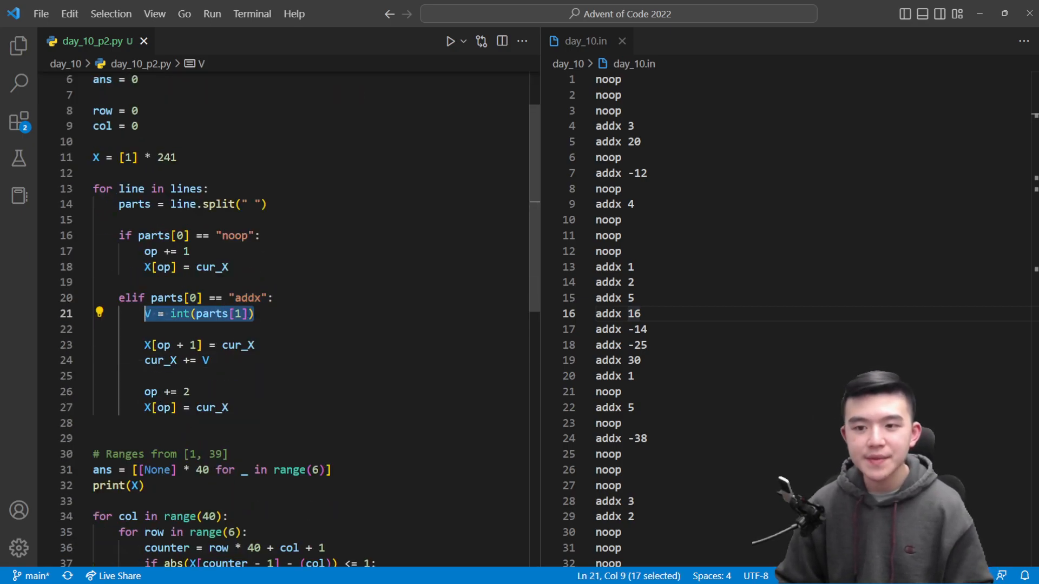
Mark where cur_X increases by V, then fold the instruction loop to expose the CRT drawing code
left_click(199, 344)
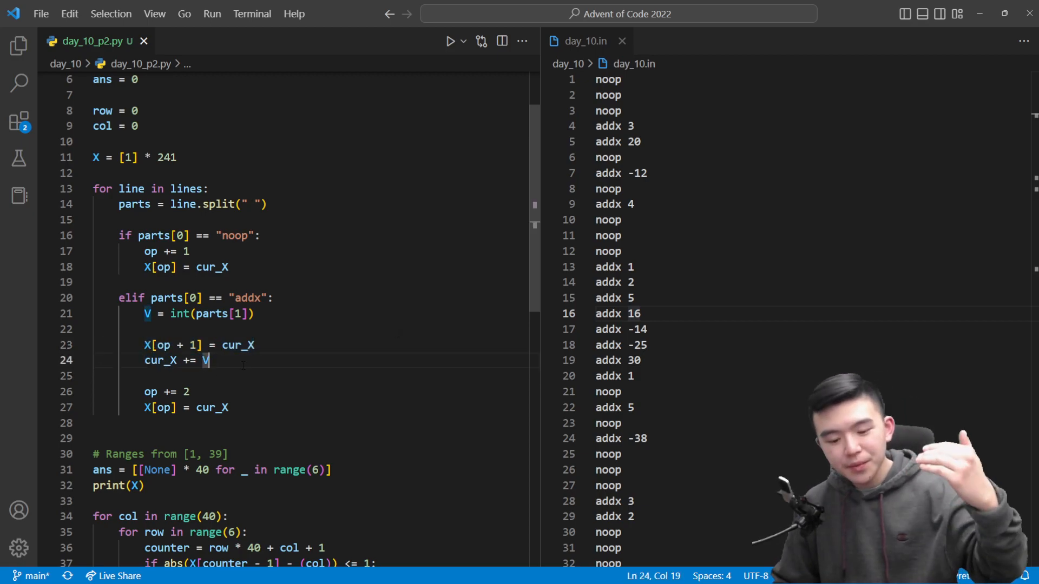
scroll("down", 3)
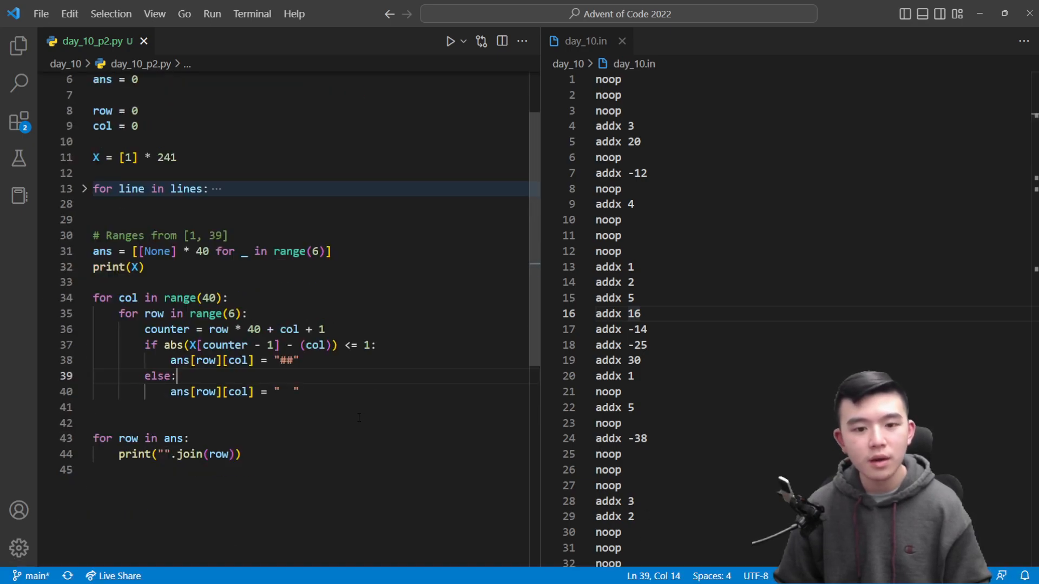
Remove the debug print of X, keeping the 6-by-40 ans grid line selected
left_click(132, 267)
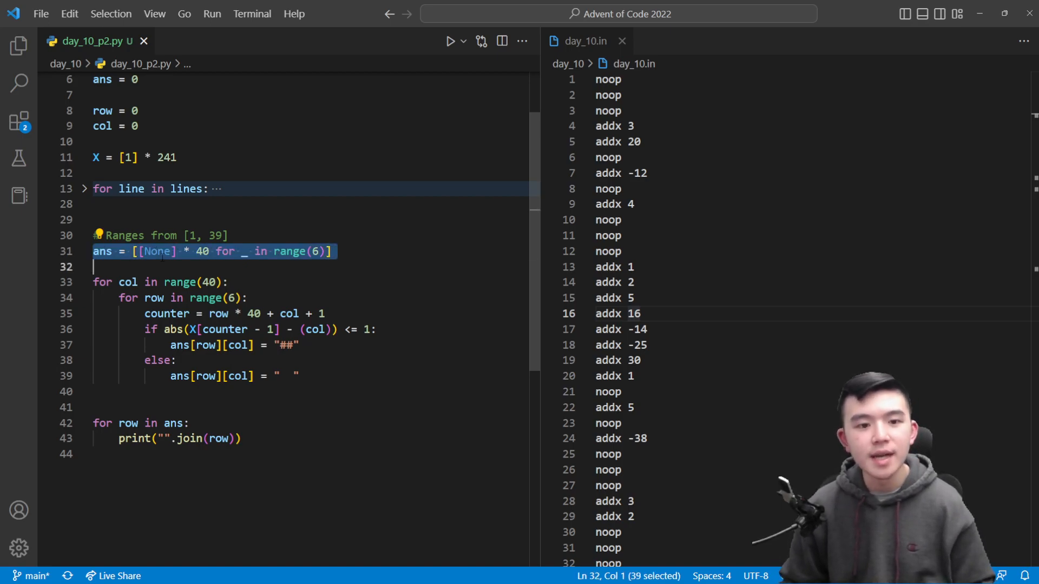
double_click(157, 251)
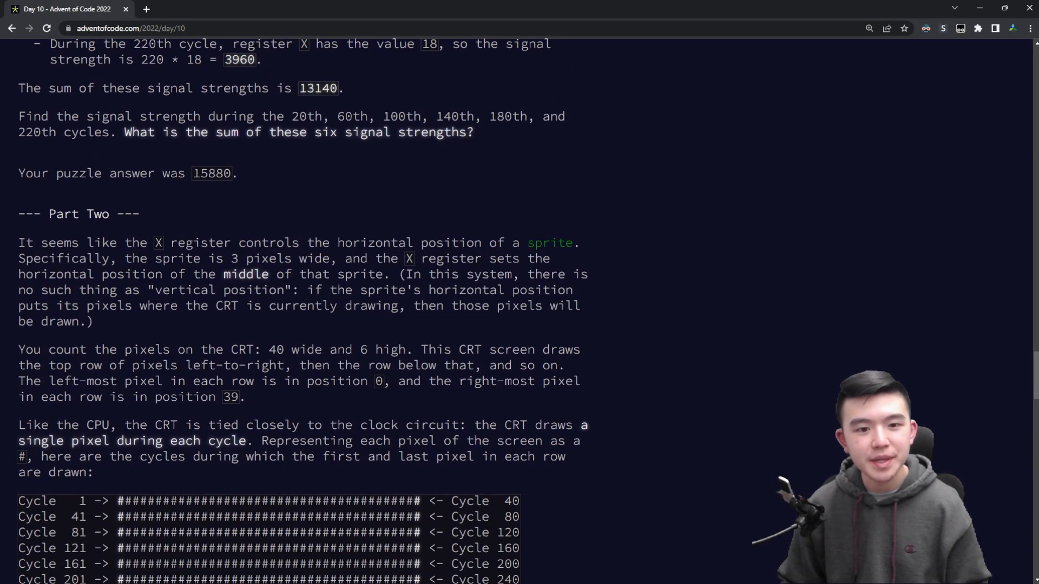
Scroll Part Two down to the table of first and last pixels per CRT row
scroll("down", 3)
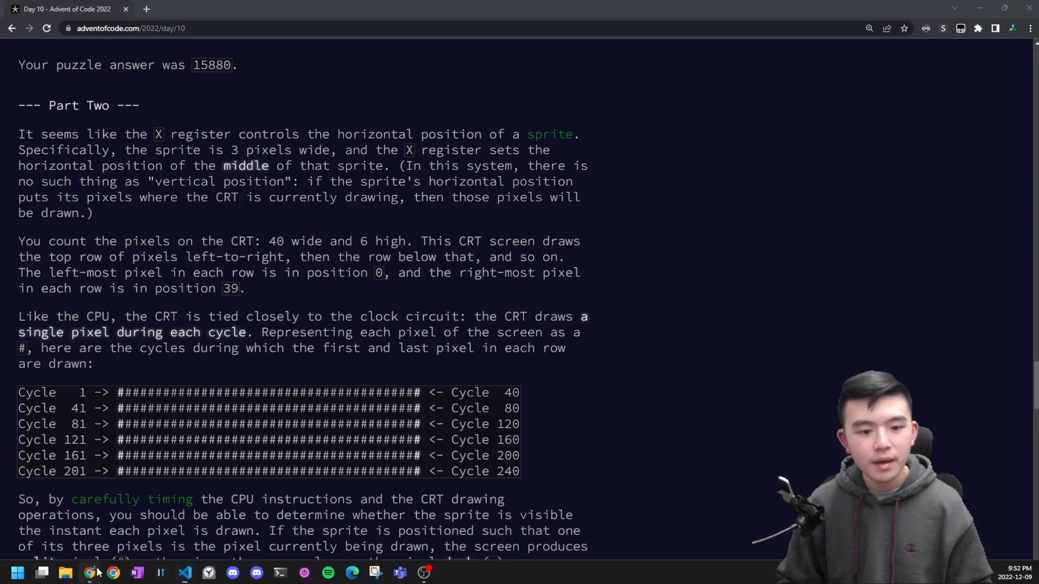
scroll("down", 3)
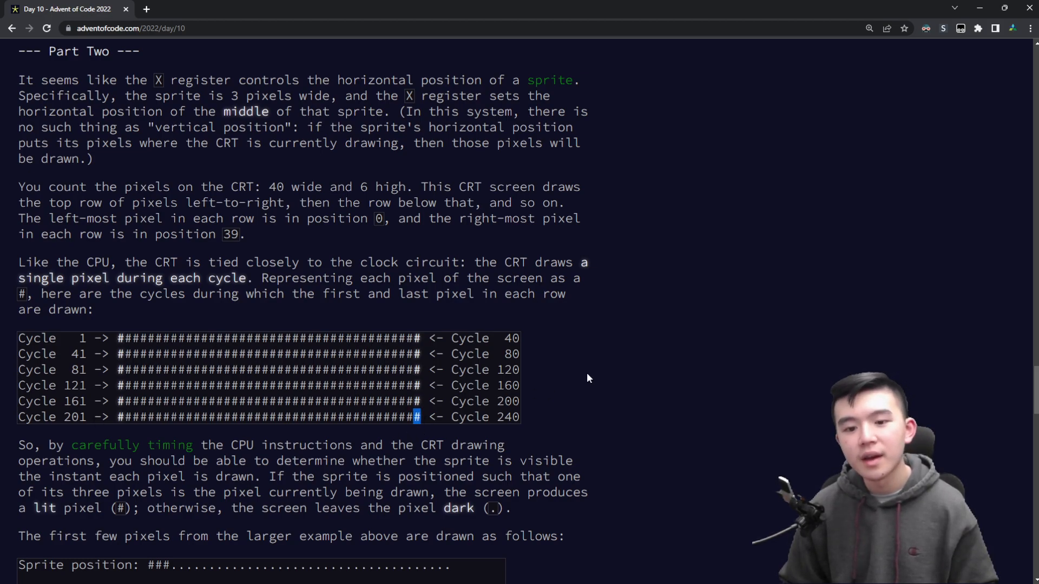
mouse_move(533, 390)
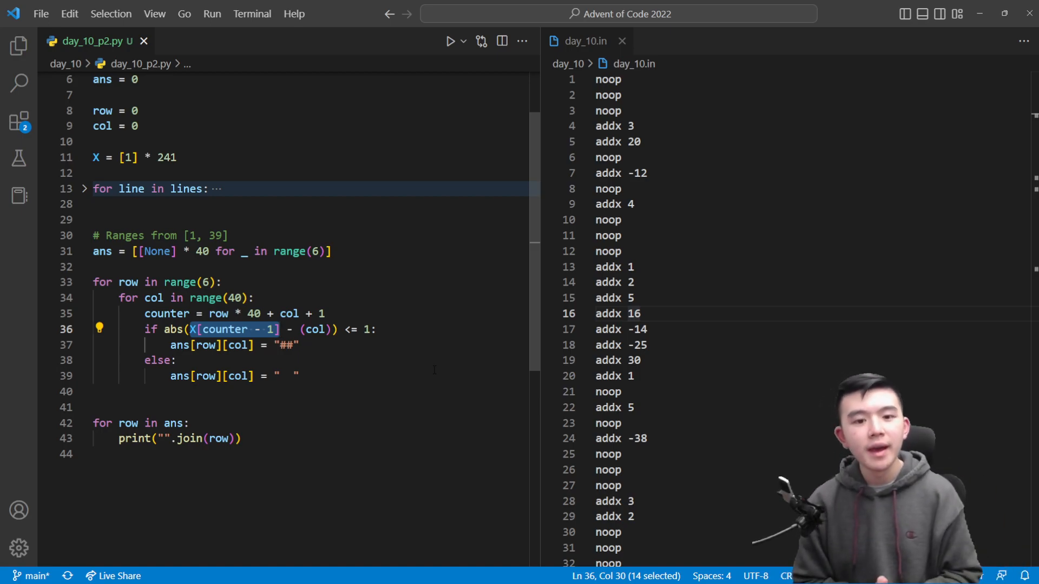
double_click(167, 313)
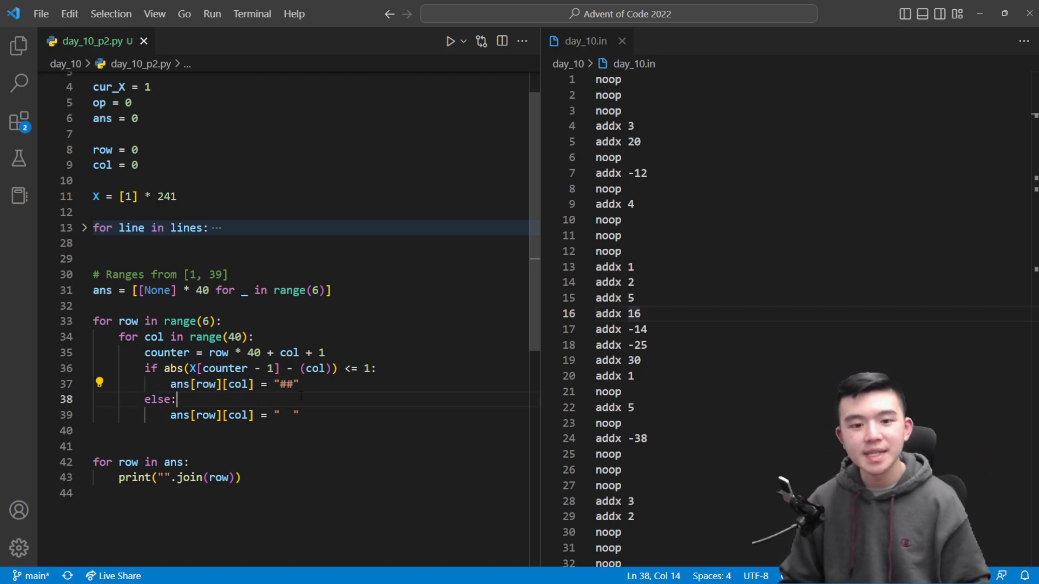
double_click(286, 384)
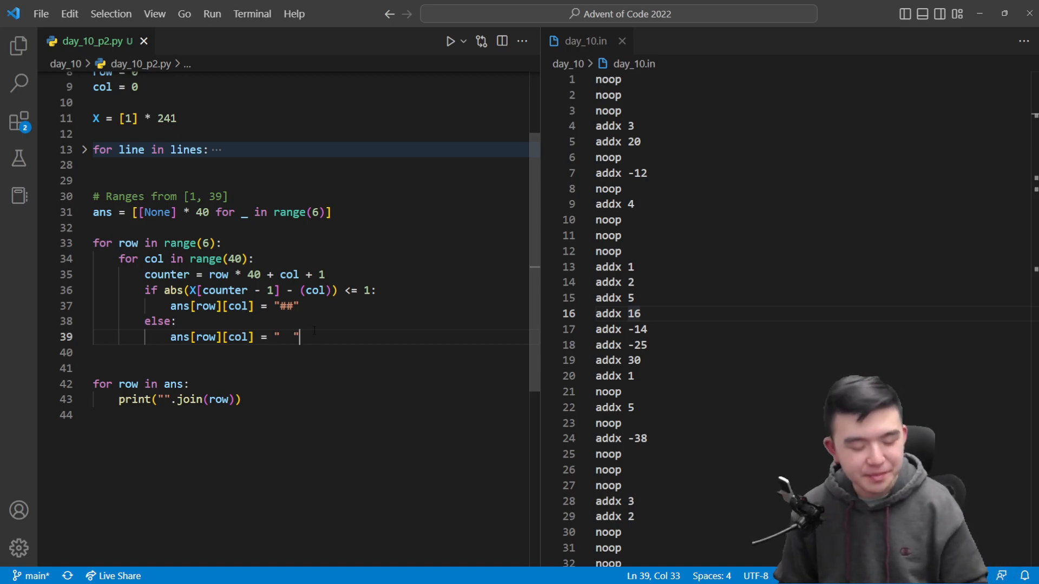
left_click(291, 305)
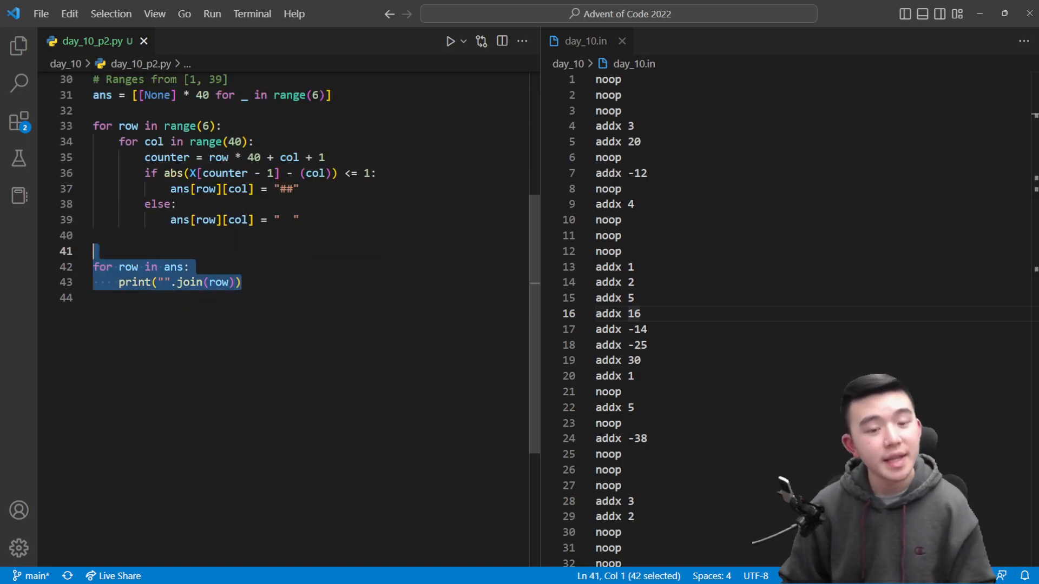
left_click(84, 110)
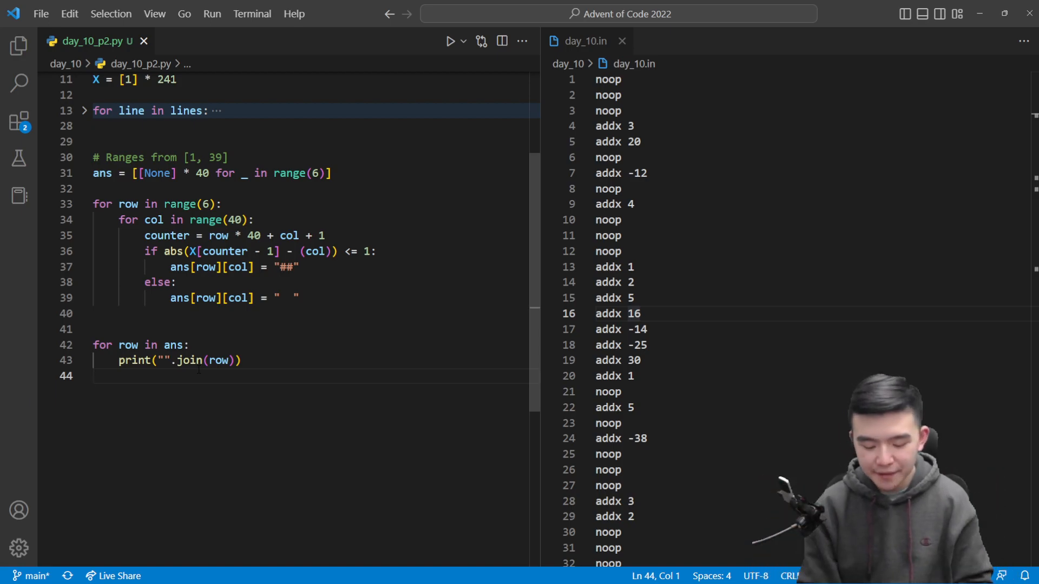
left_click(450, 40)
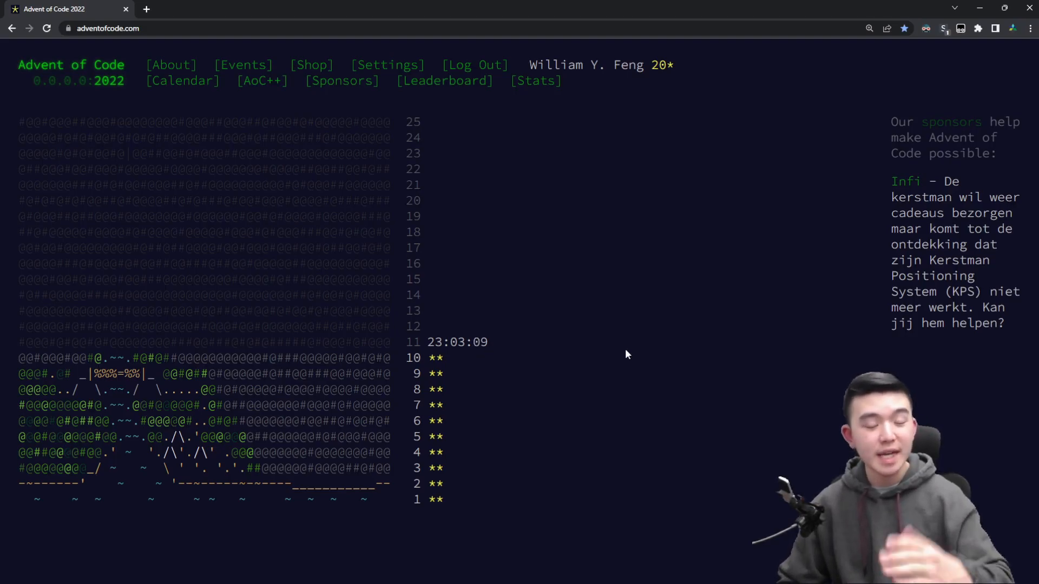
mouse_move(515, 366)
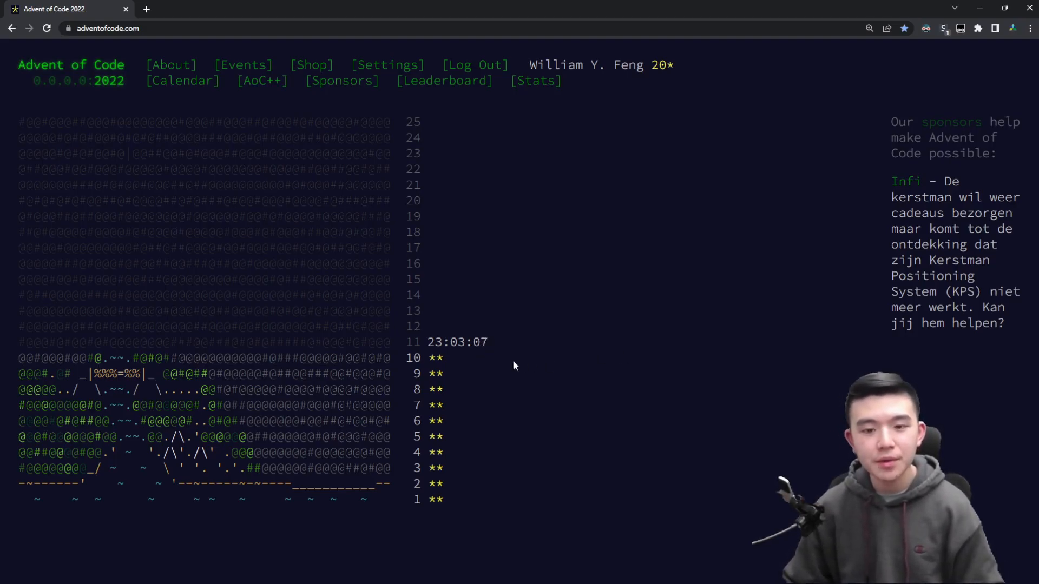
mouse_move(403, 362)
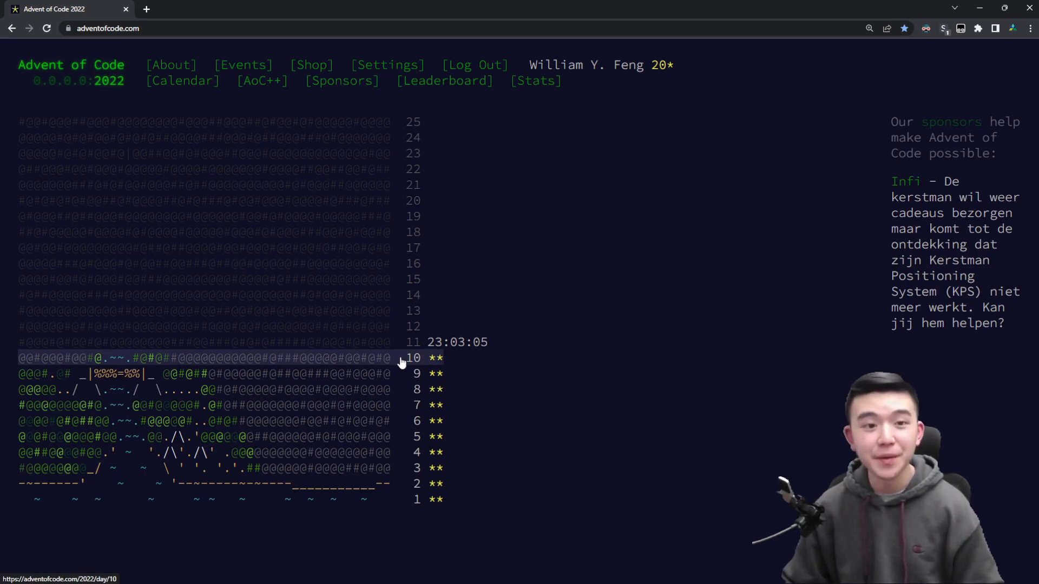
Revisit the Day 10: Cathode-Ray Tube puzzle page from the calendar
left_click(415, 358)
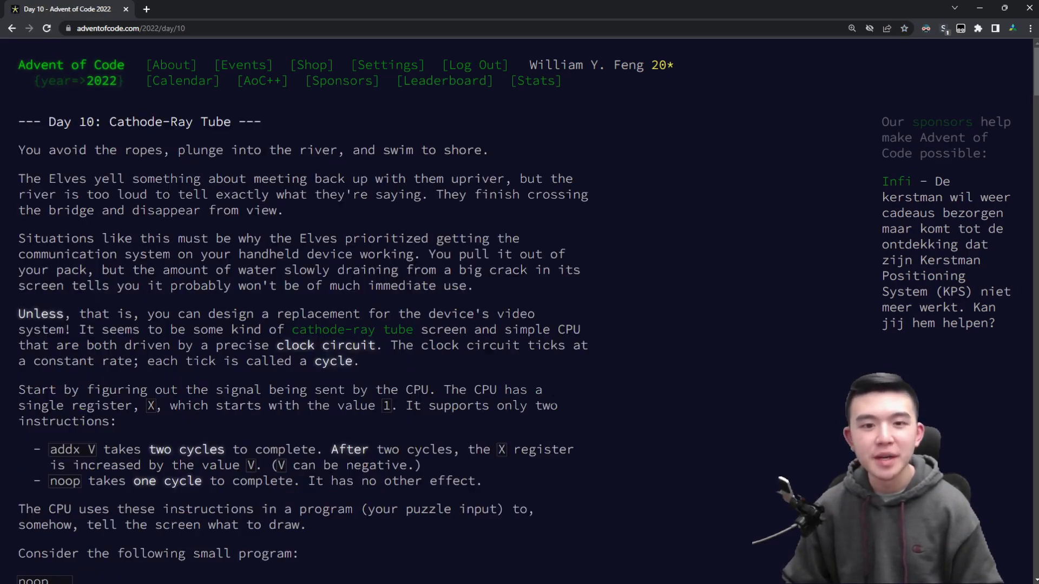
mouse_move(666, 400)
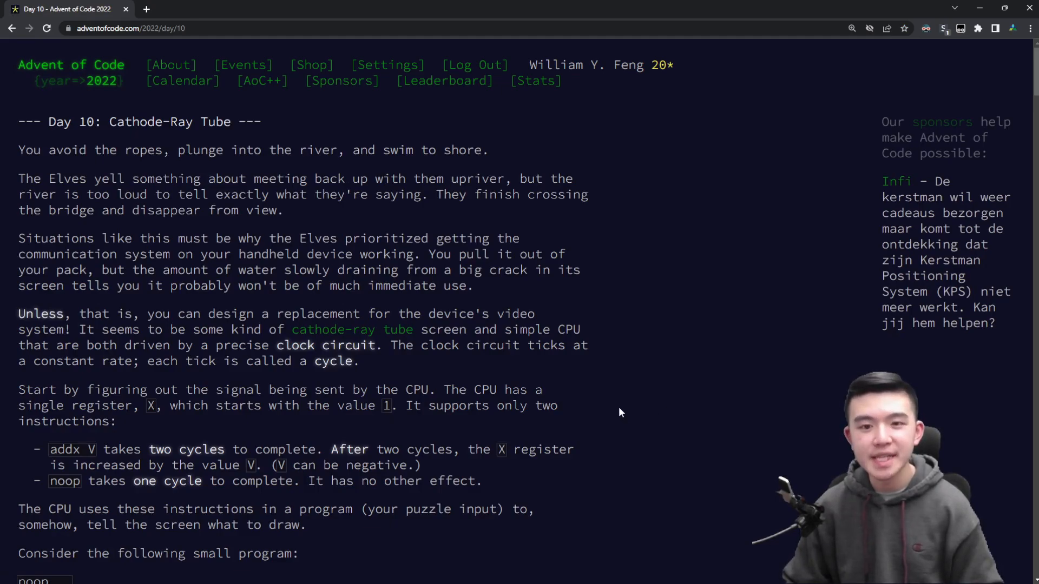
scroll("down", 3)
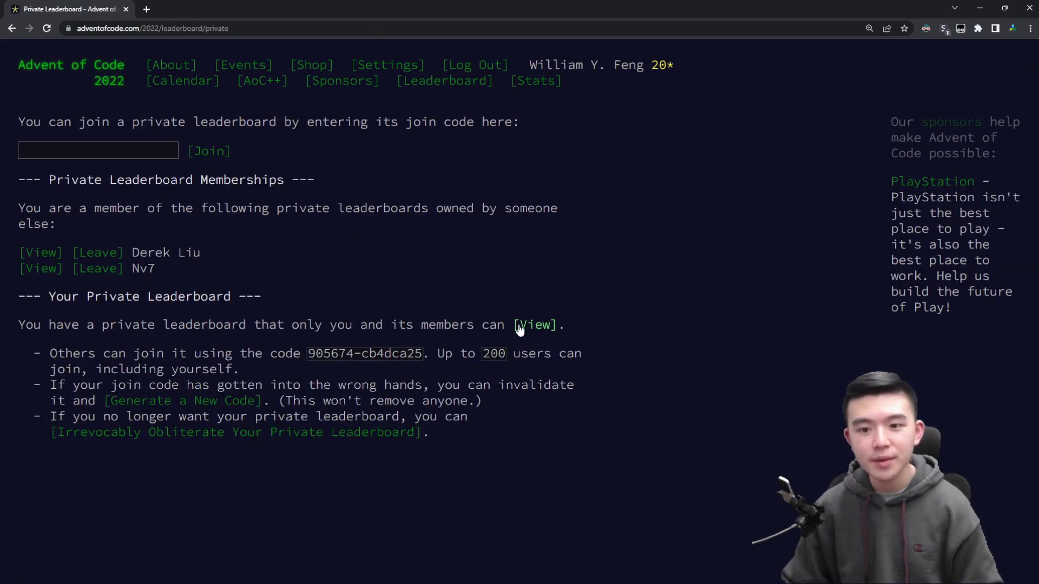
View the private leaderboard standings, then return to the 2022 calendar
left_click(534, 325)
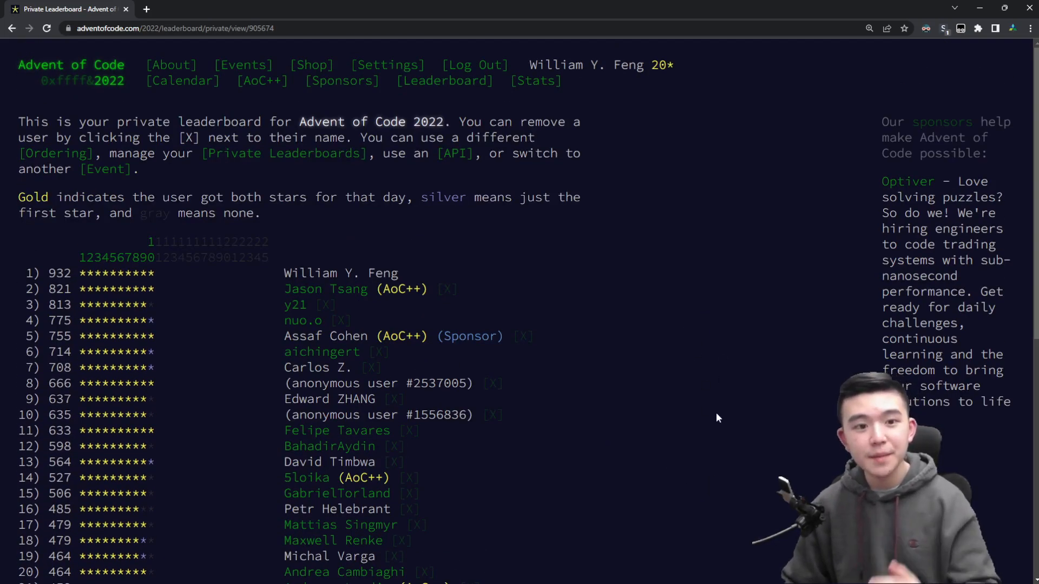
left_click(114, 81)
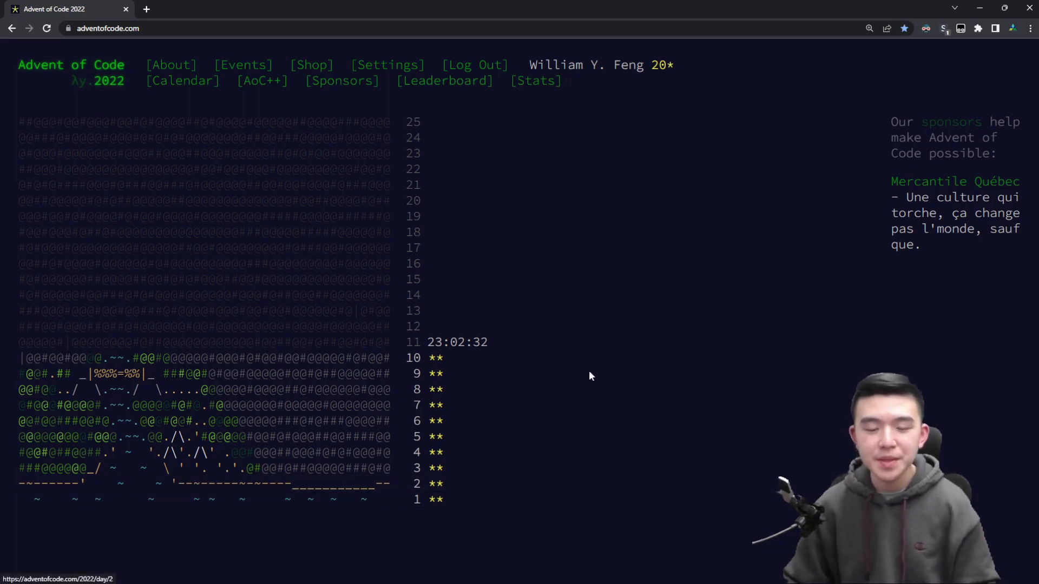
mouse_move(612, 373)
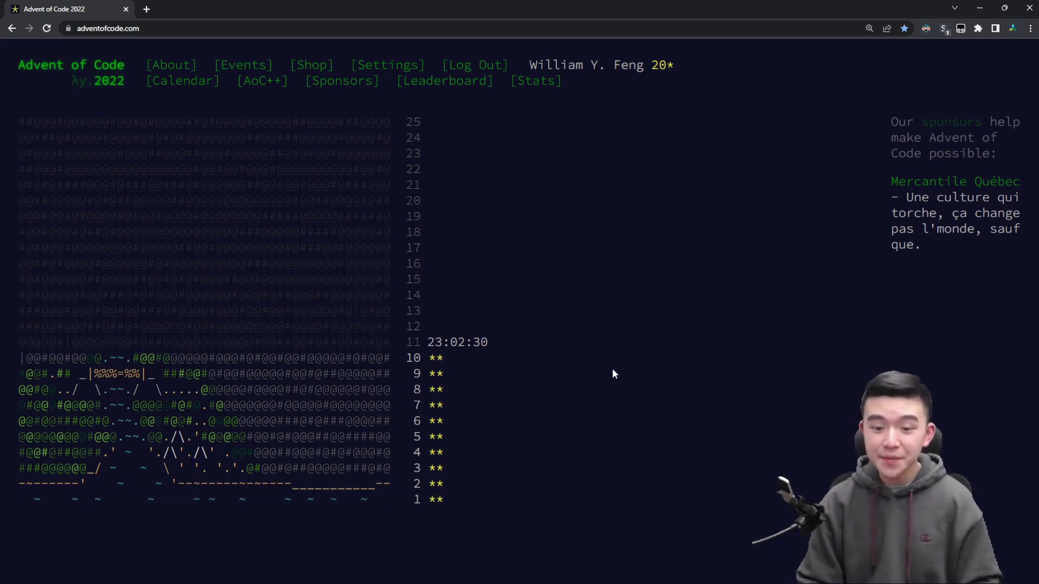